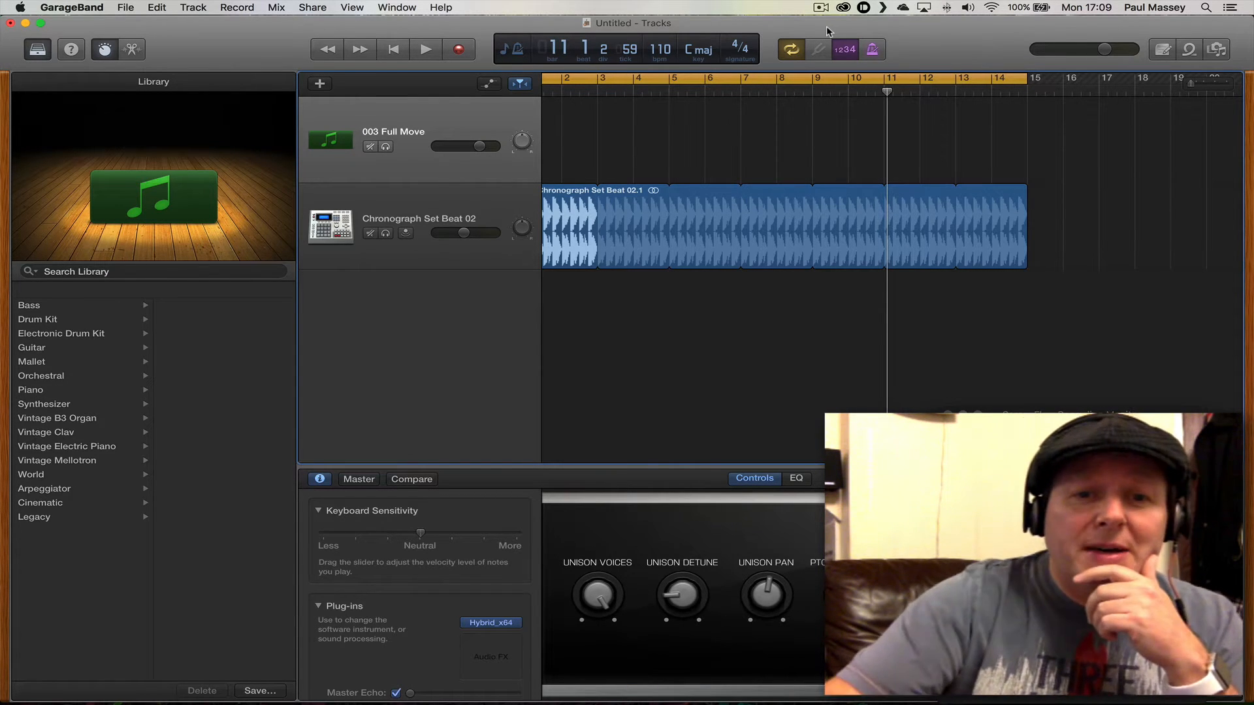
{"action": "mouse_move", "coordinate": [439, 119]}
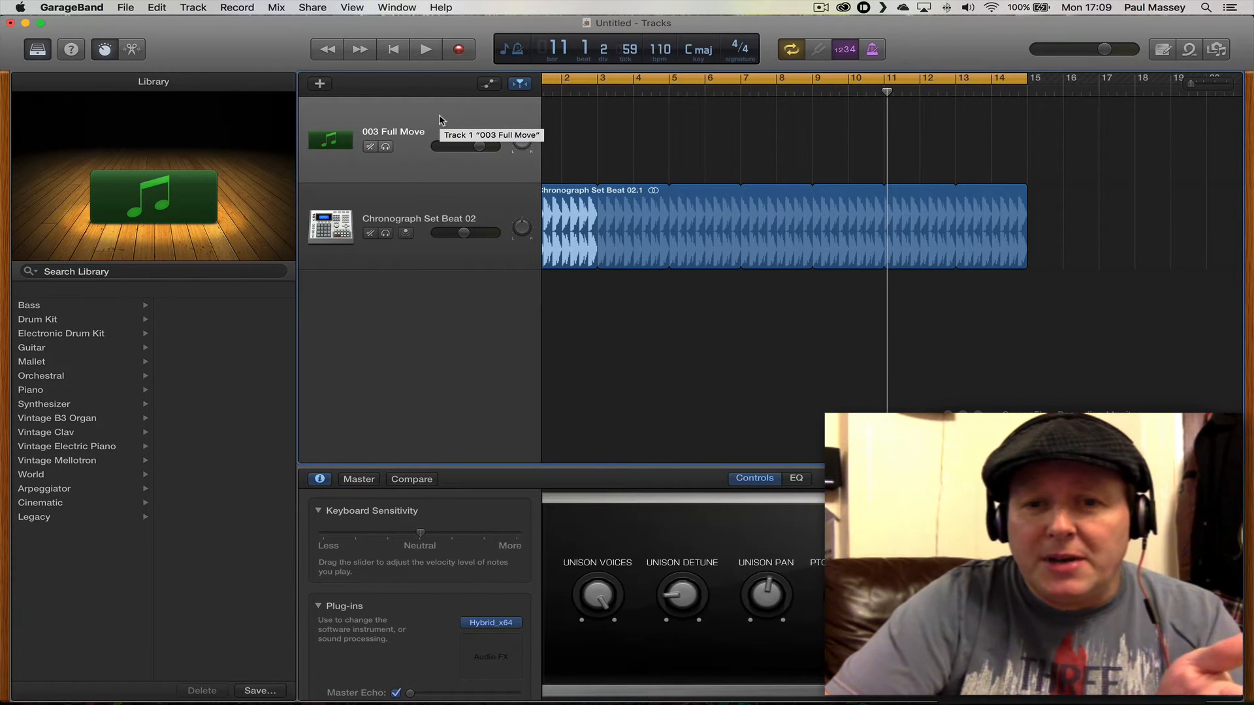
{"action": "mouse_move", "coordinate": [415, 27]}
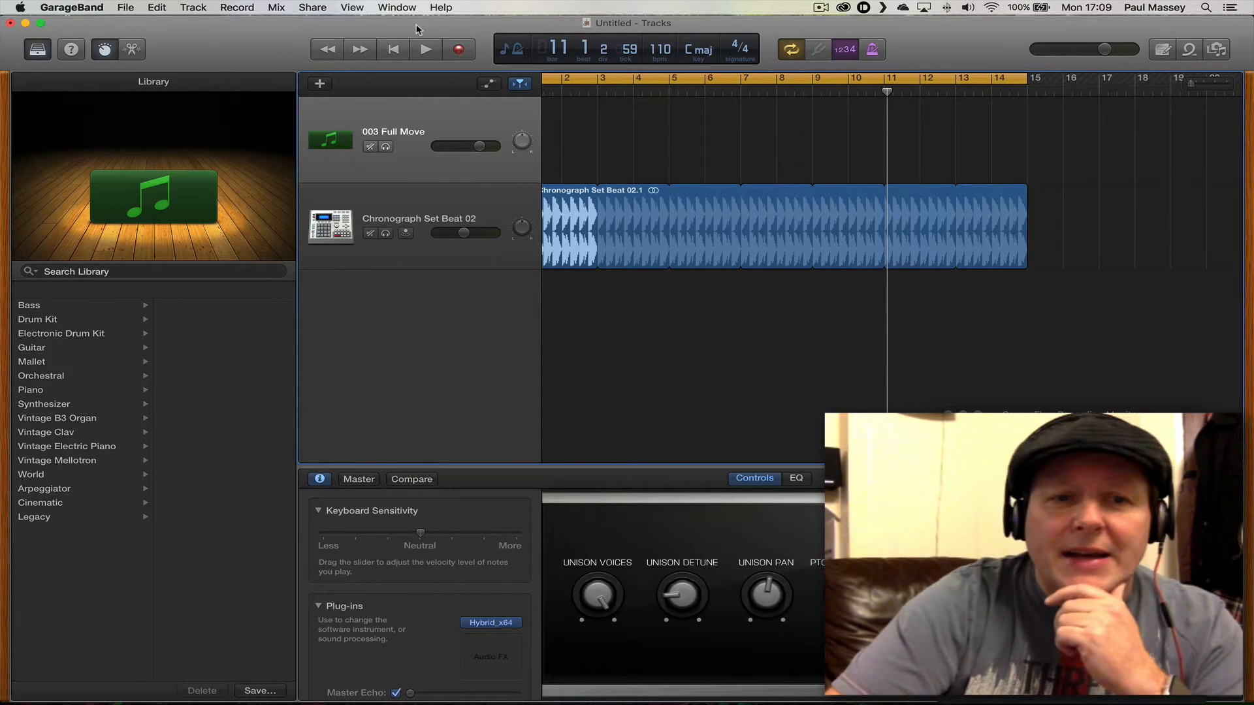
{"action": "mouse_move", "coordinate": [599, 121]}
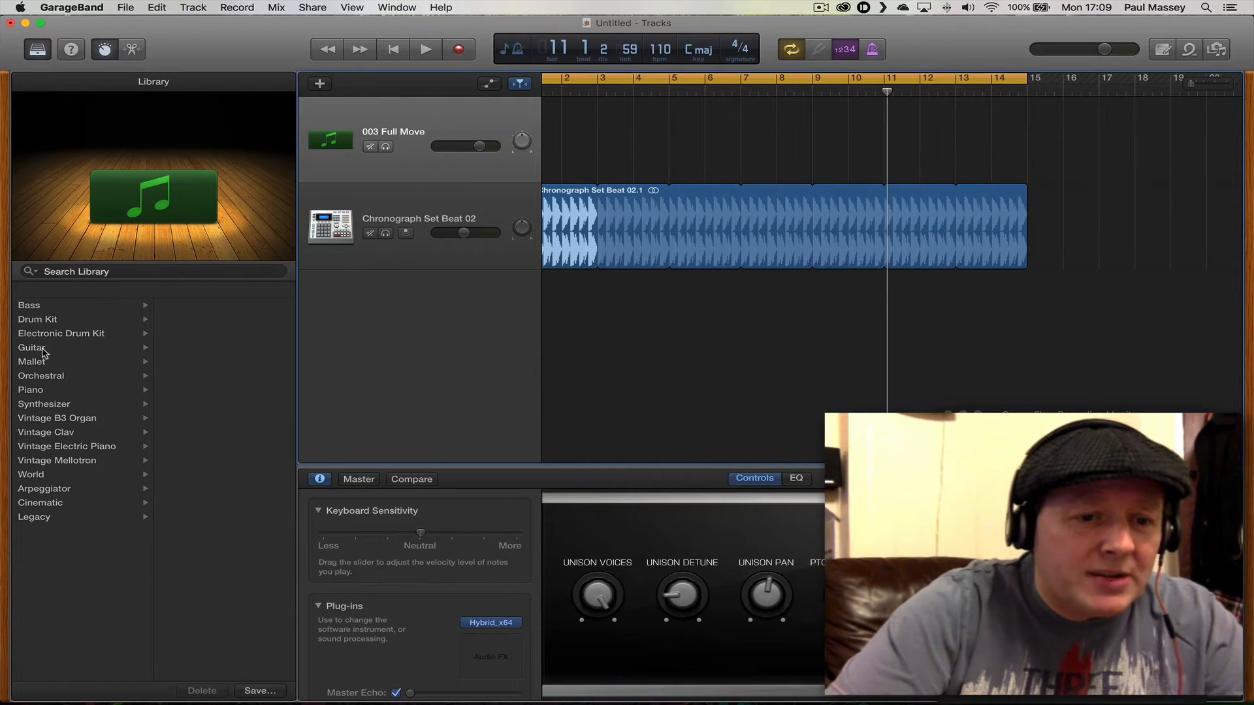
{"action": "mouse_move", "coordinate": [42, 513]}
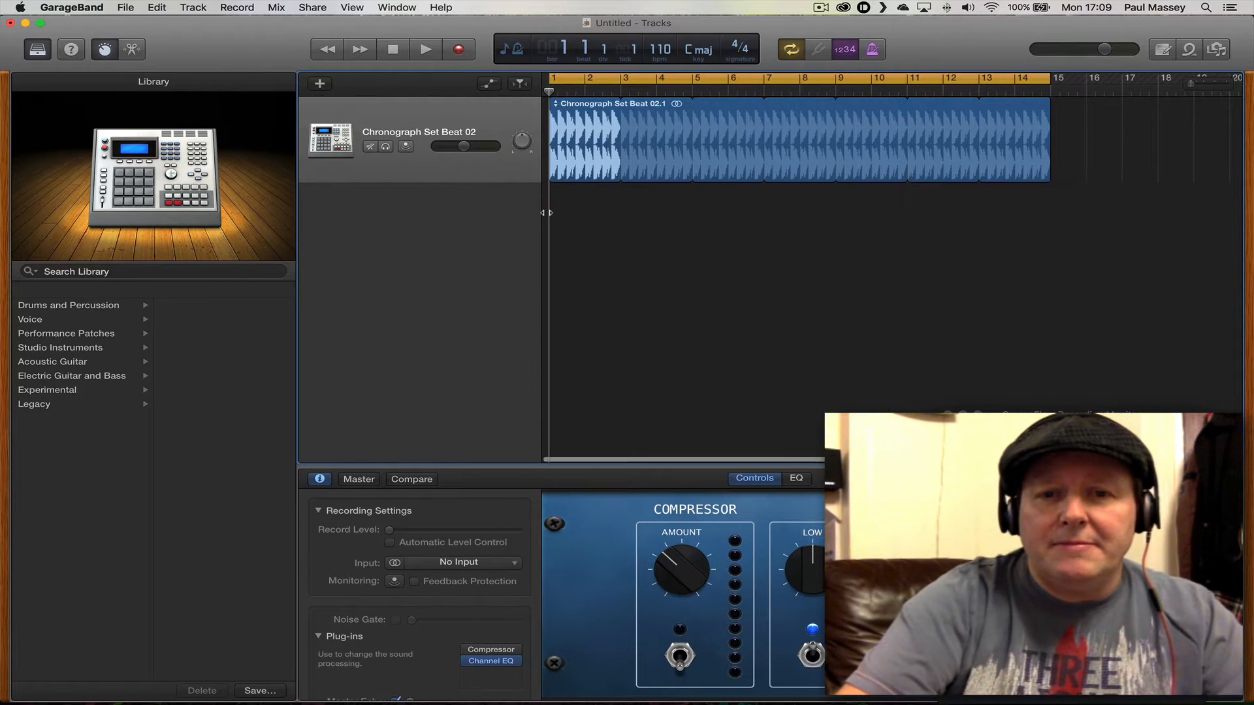
Audition the drum loop, return to the song start and bring up the new-track chooser.
{"action": "left_click", "coordinate": [425, 48]}
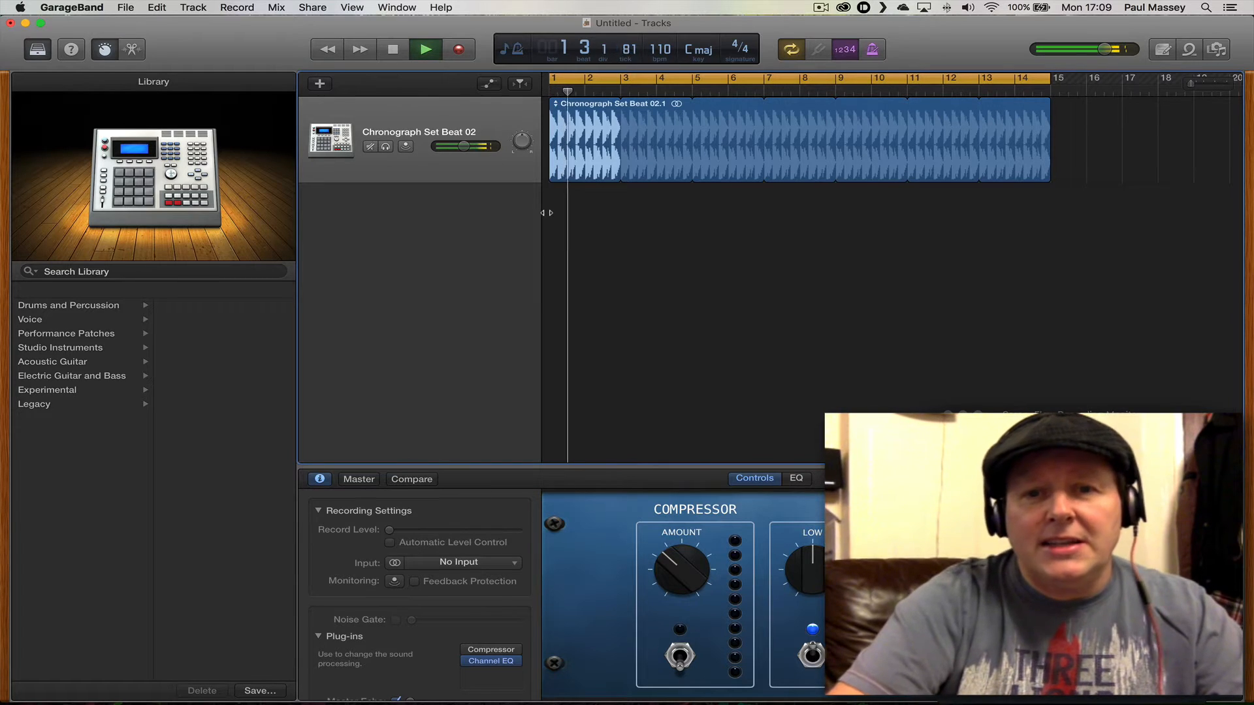
{"action": "left_click", "coordinate": [426, 48]}
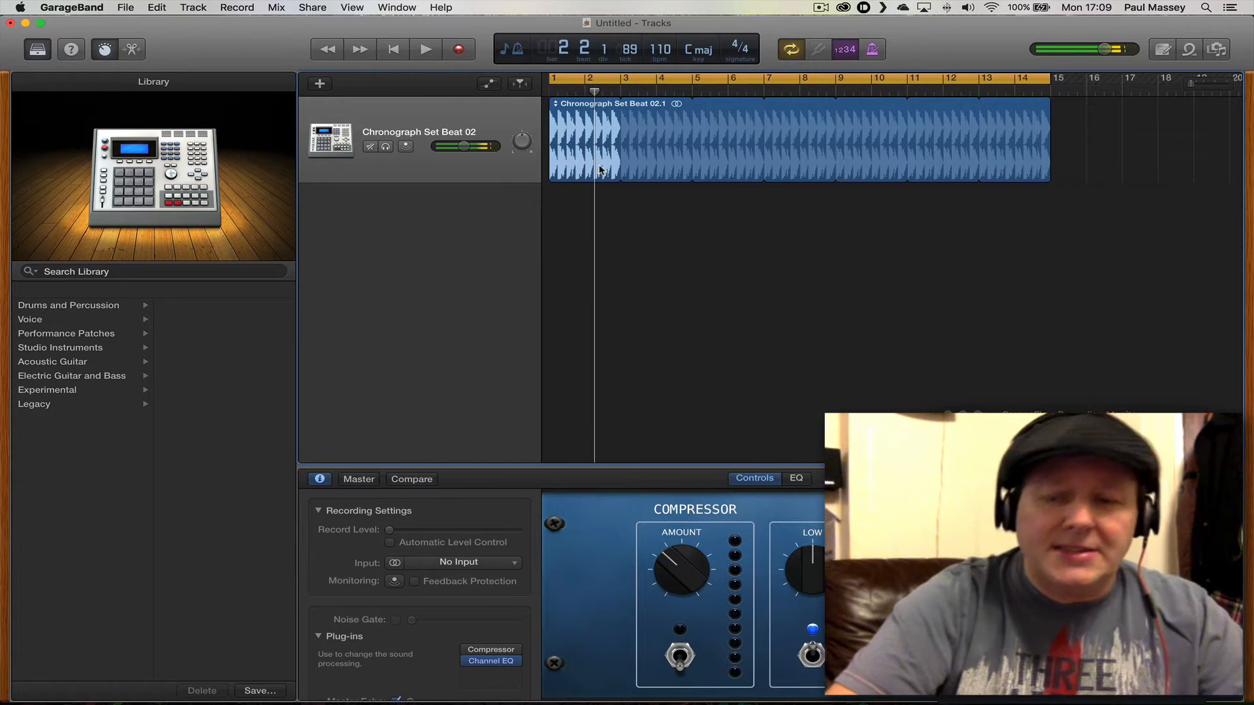
{"action": "left_click", "coordinate": [426, 48]}
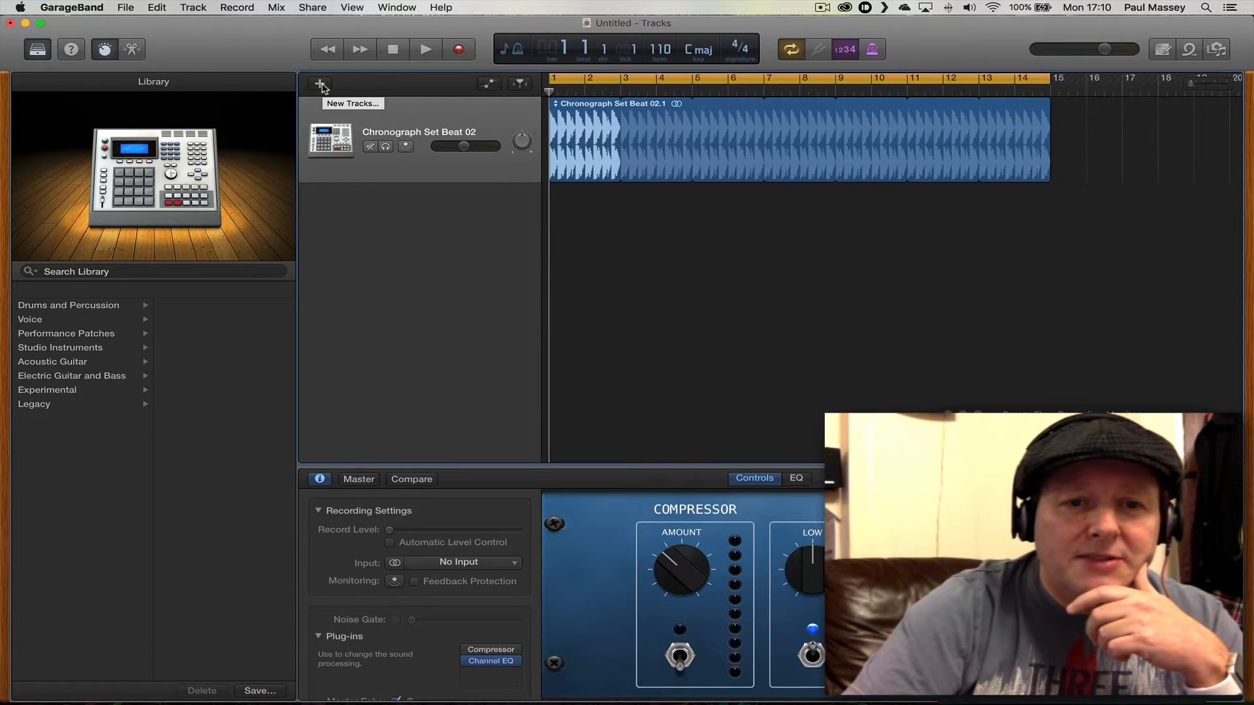
{"action": "left_click", "coordinate": [321, 84]}
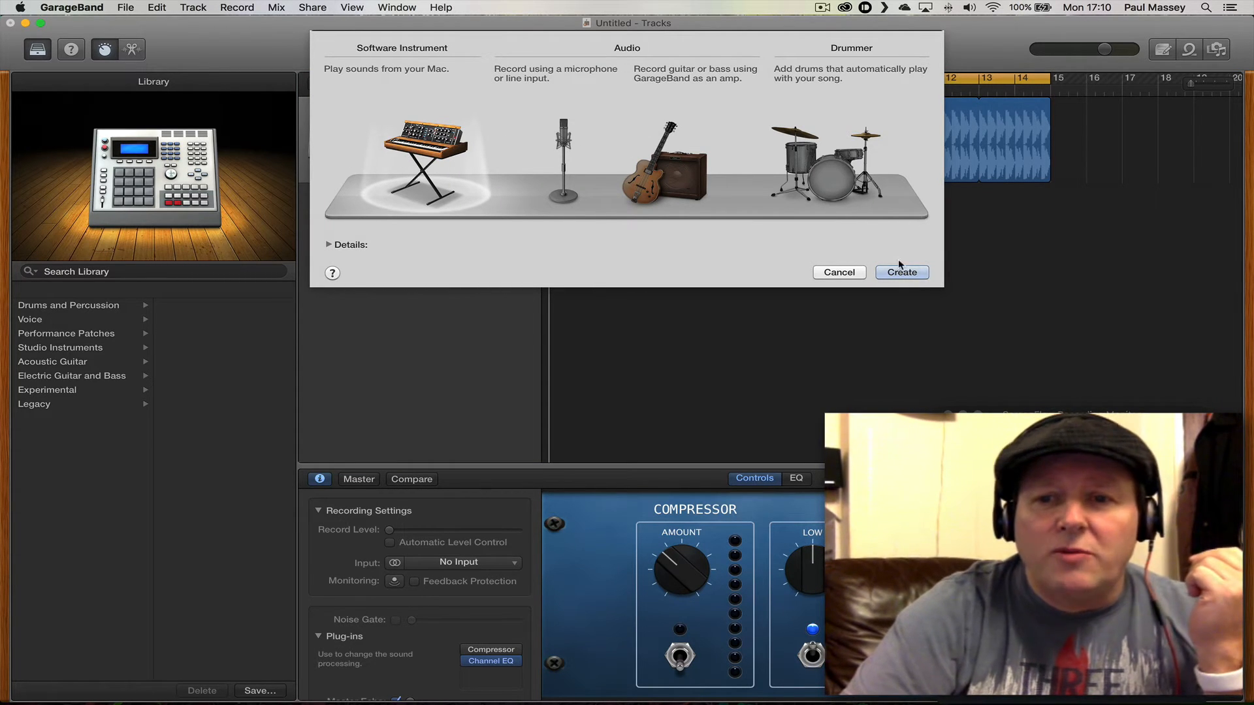
Create the Classic Electric Piano software instrument track above the drum loop.
{"action": "left_click", "coordinate": [902, 272]}
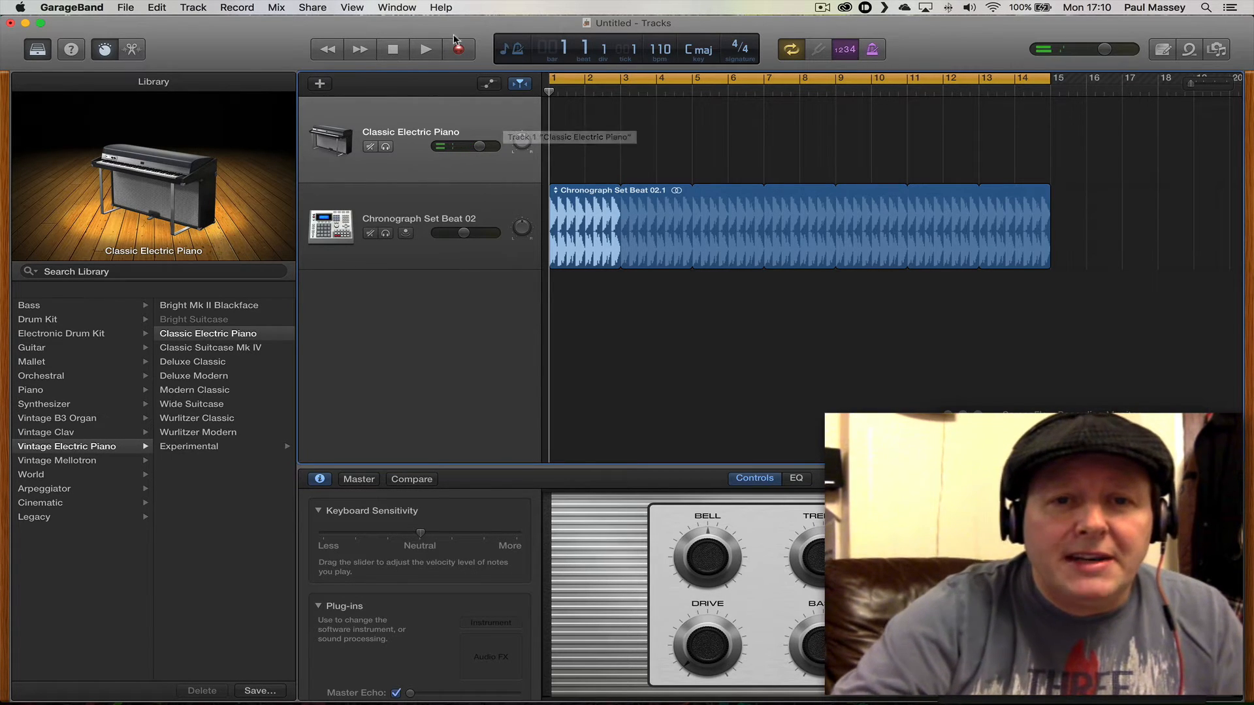
Record a Classic Electric Piano part to bar 11 and trim the drum loop to end at bar 11.
{"action": "left_click", "coordinate": [426, 49]}
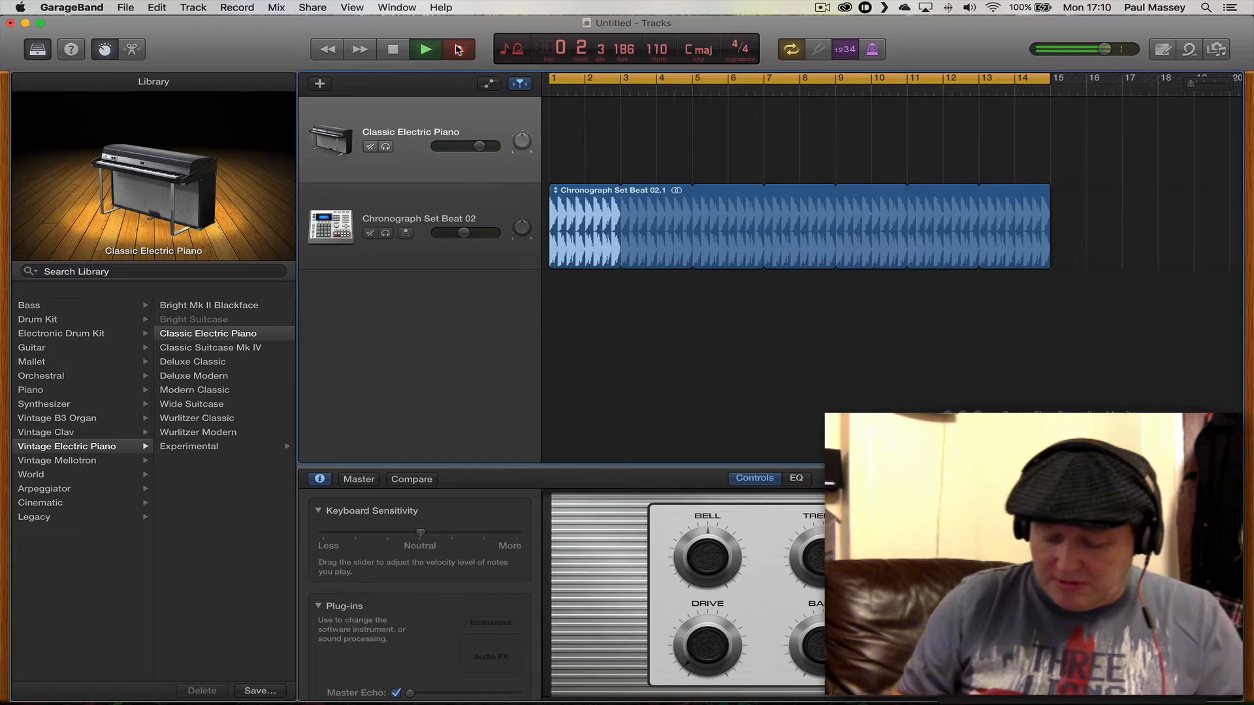
{"action": "left_click", "coordinate": [426, 48]}
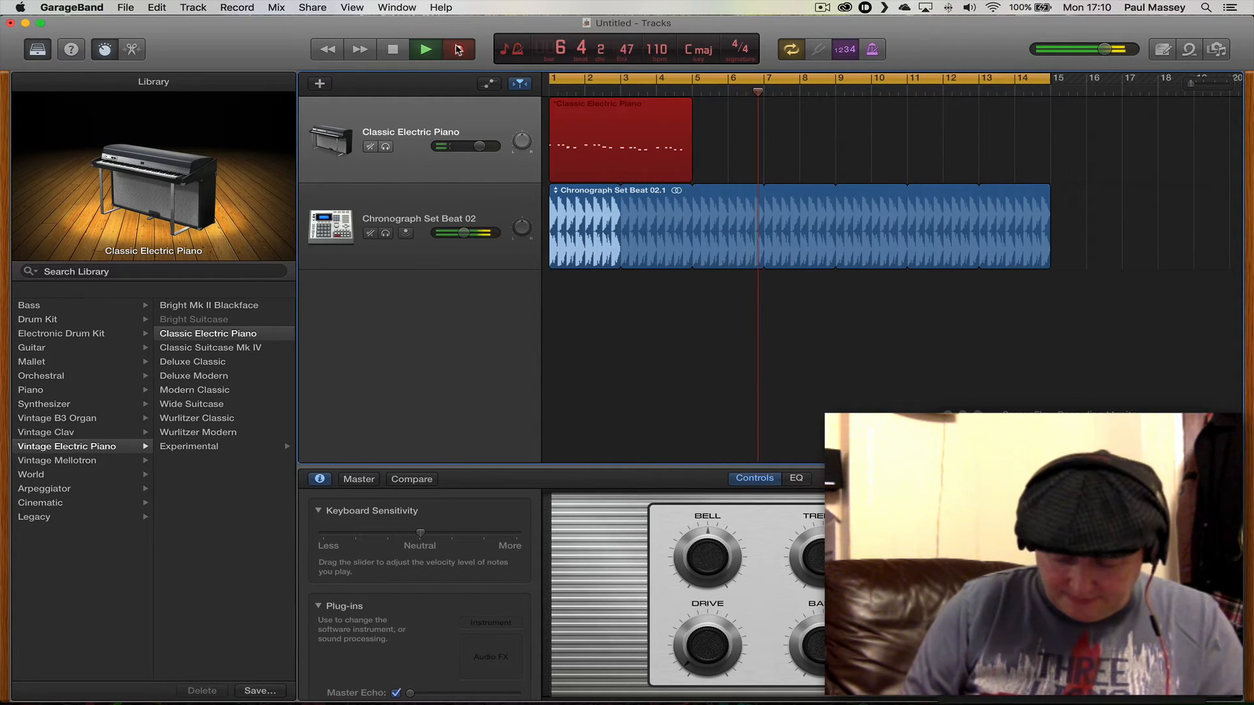
{"action": "left_click", "coordinate": [426, 48]}
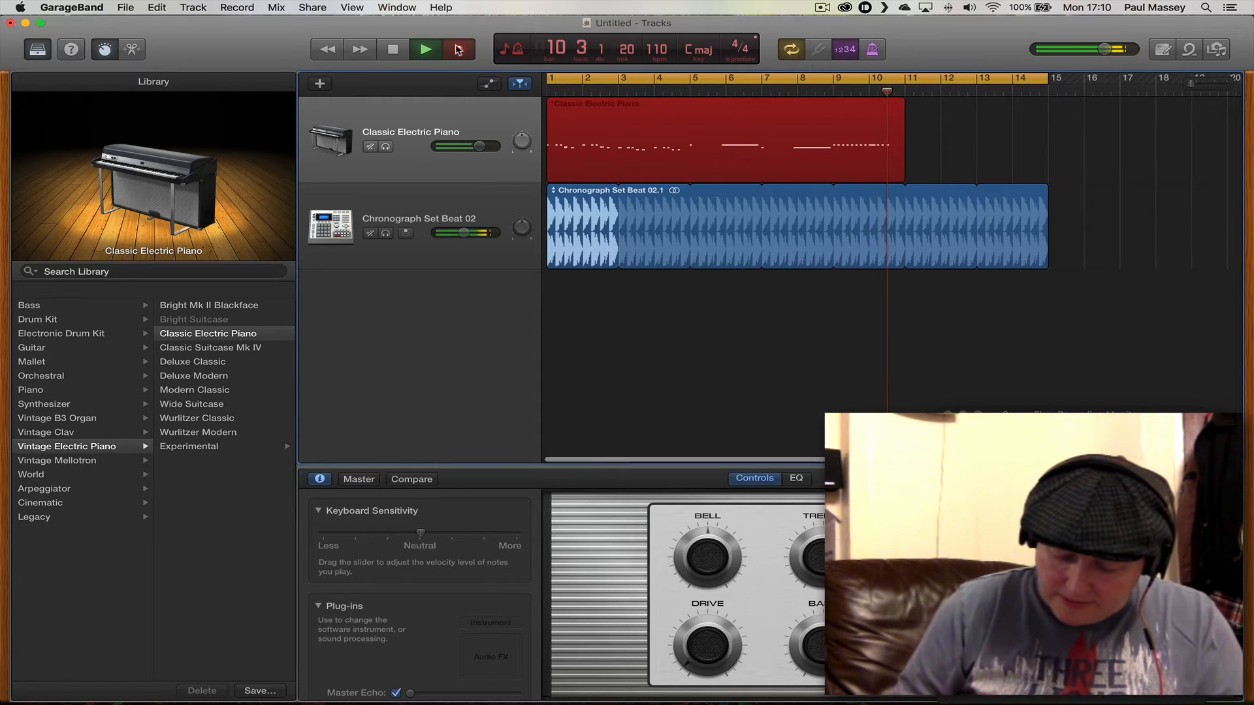
{"action": "left_click", "coordinate": [426, 48]}
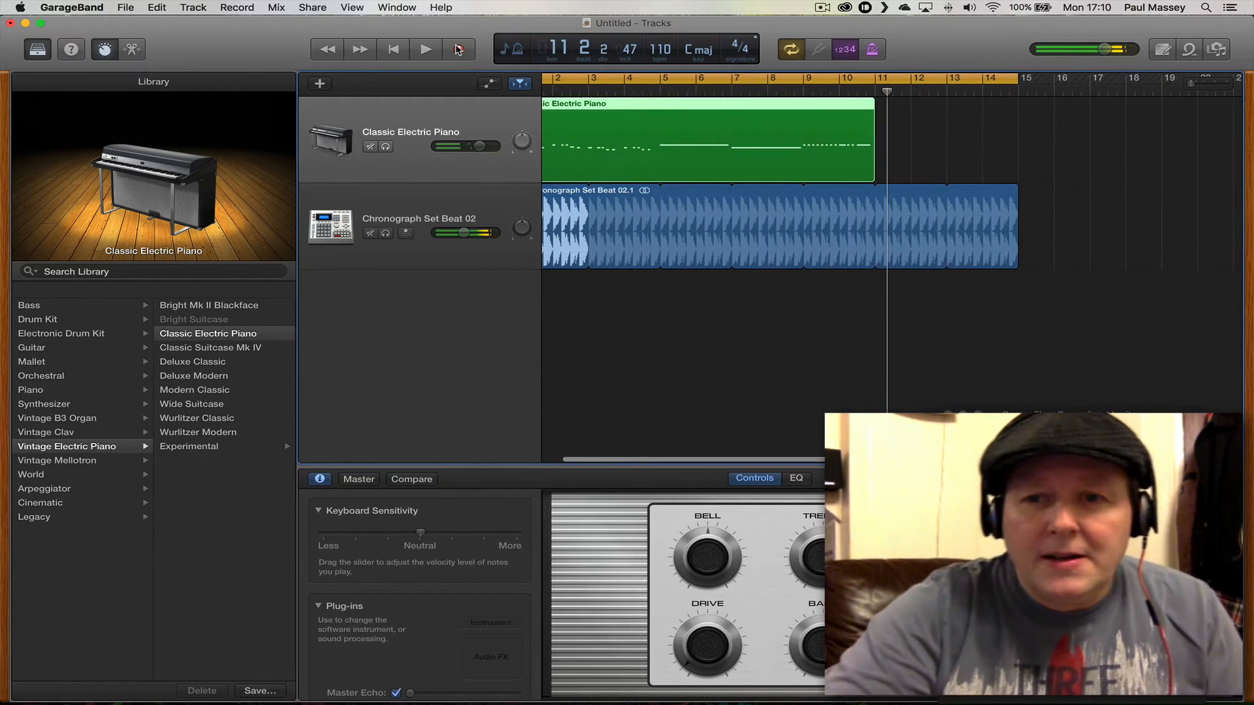
{"action": "left_click_drag", "start_coordinate": [1017, 226], "coordinate": [890, 234]}
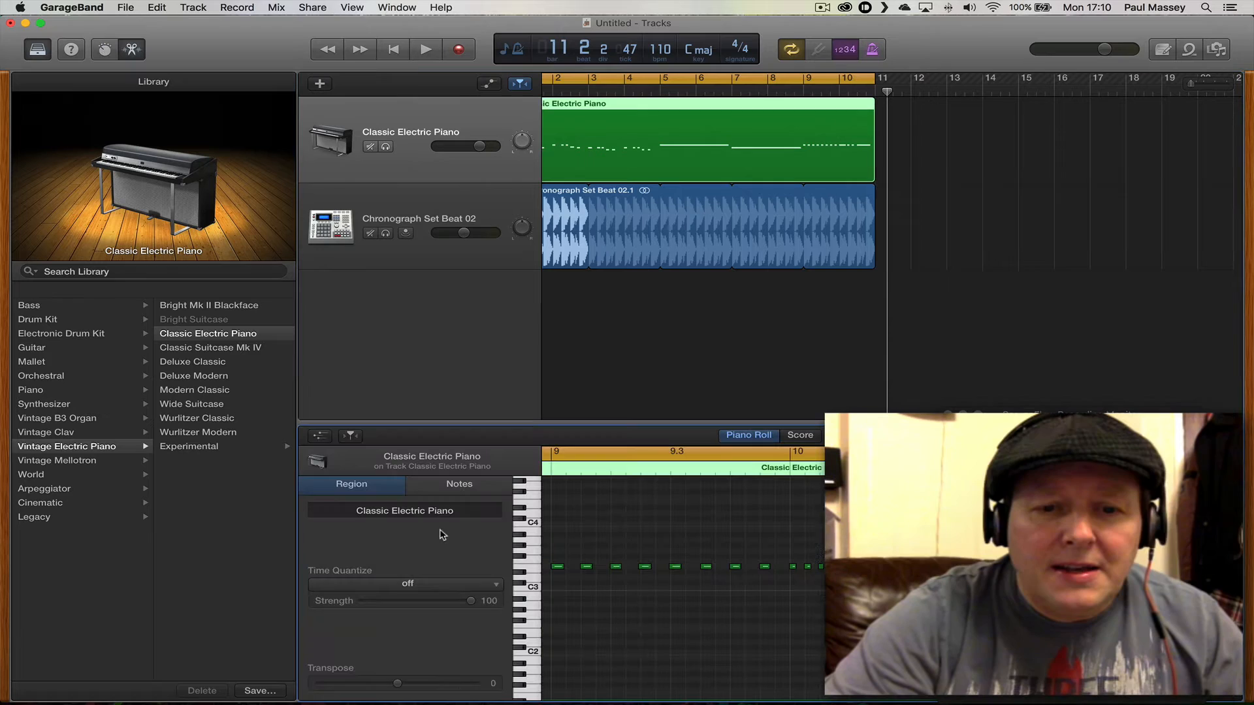
Quantize the piano region's notes to 1/16 Note and play back the result.
{"action": "left_click", "coordinate": [408, 583]}
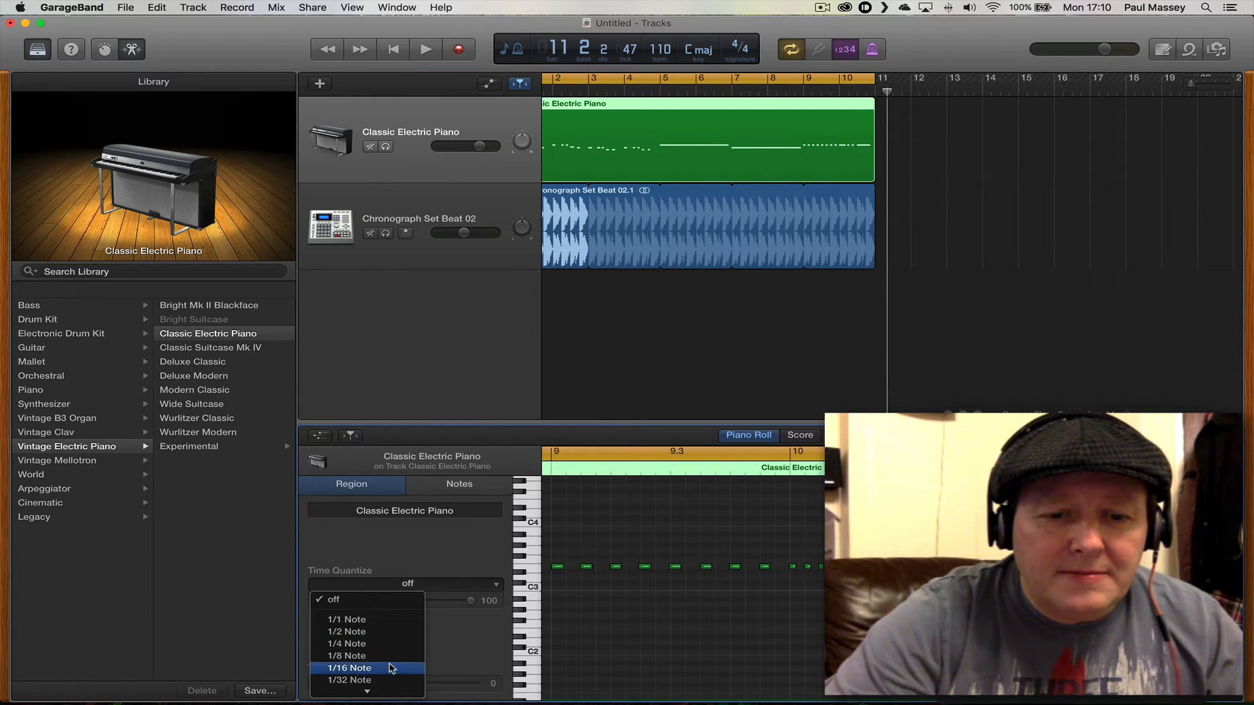
{"action": "left_click", "coordinate": [349, 667]}
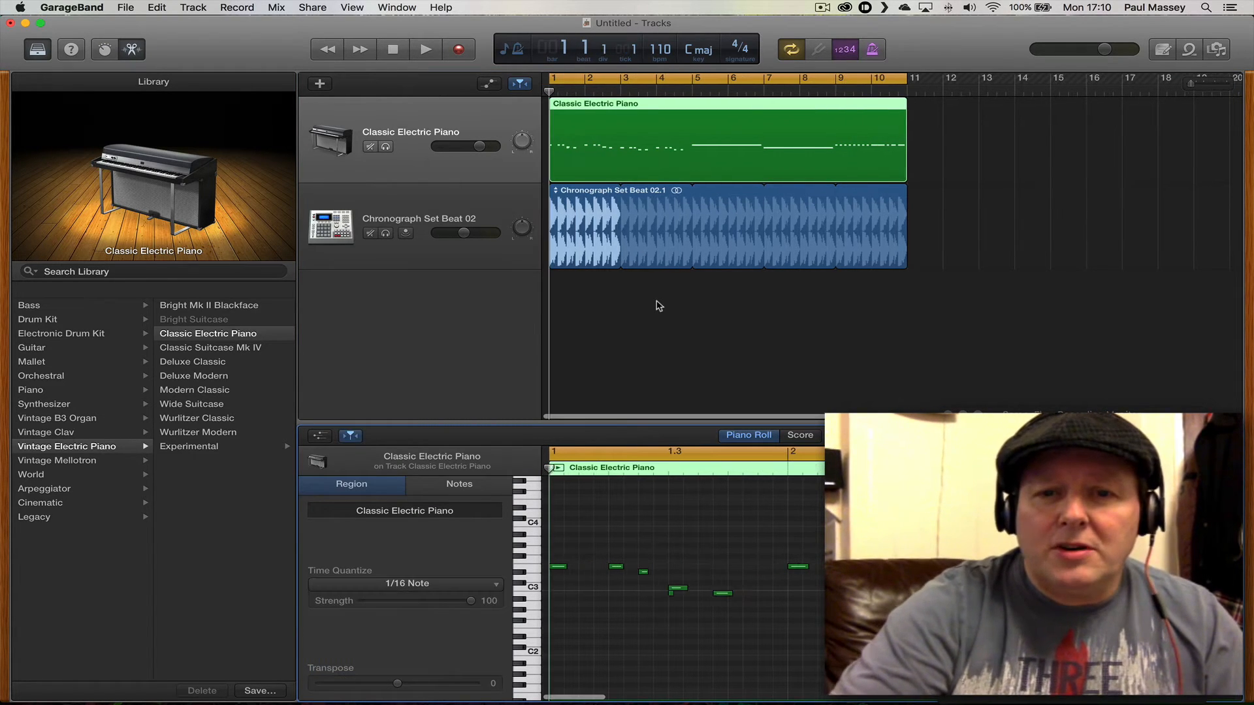
{"action": "left_click", "coordinate": [424, 48]}
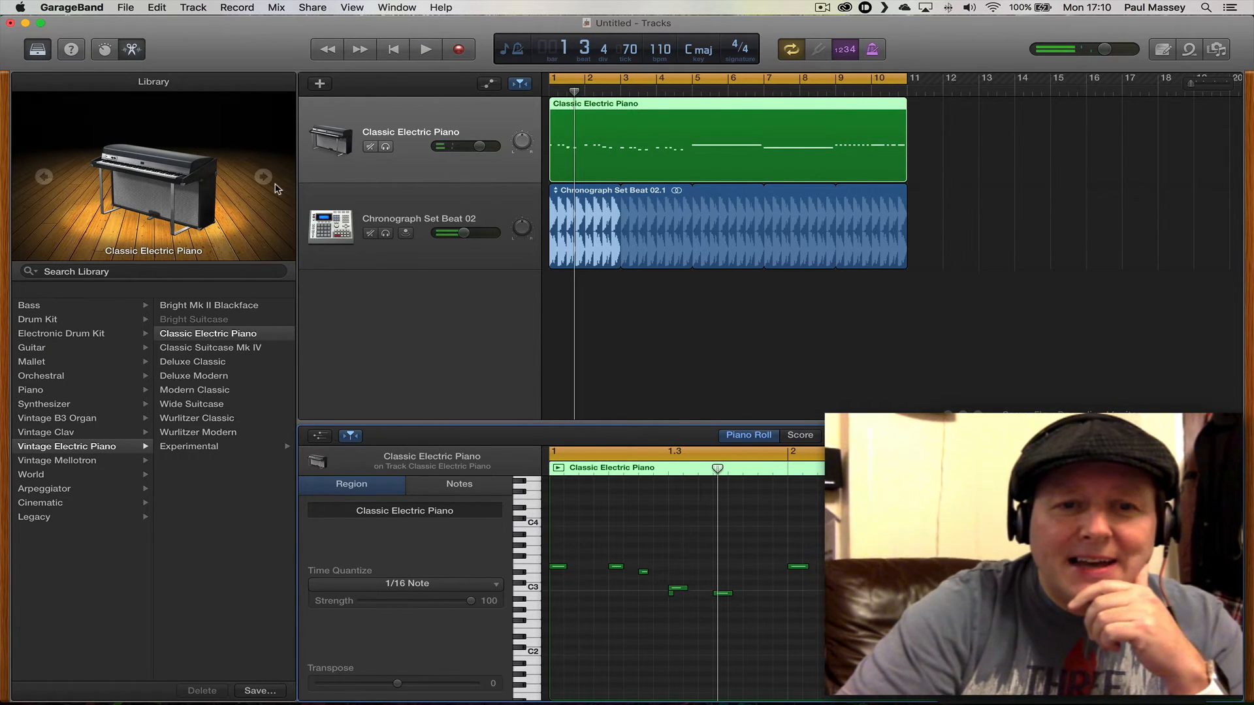
{"action": "mouse_move", "coordinate": [331, 140]}
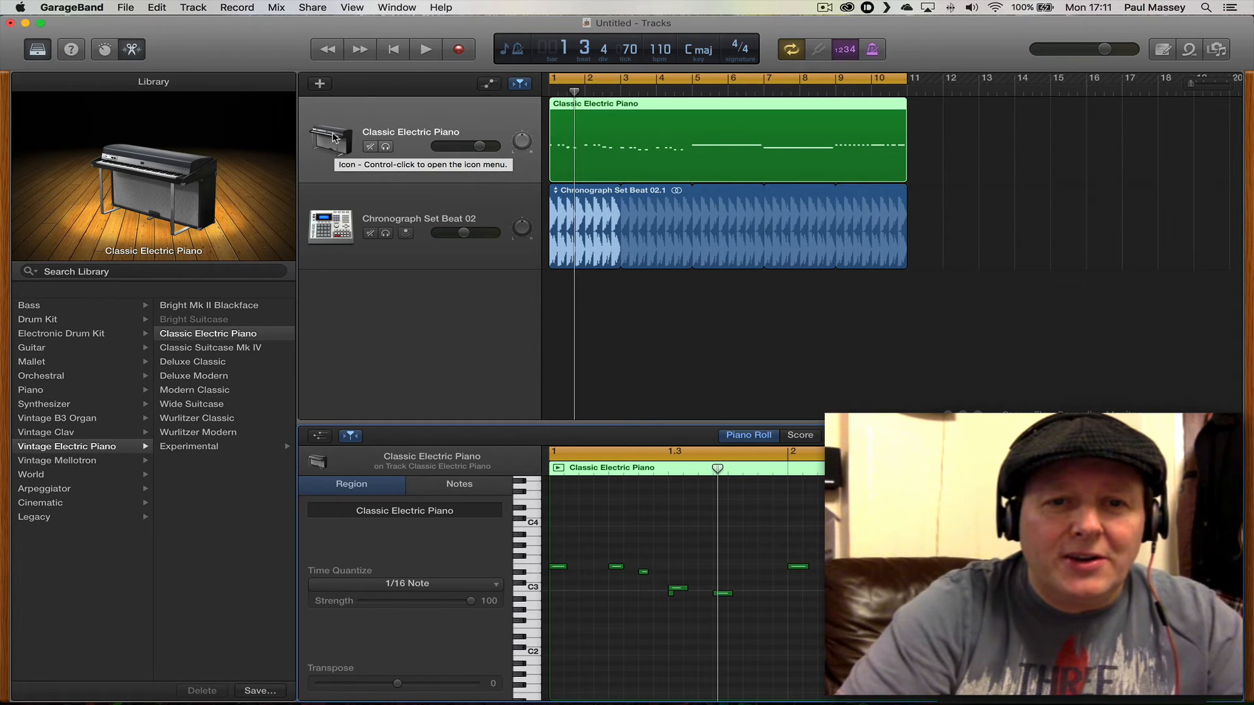
{"action": "mouse_move", "coordinate": [330, 128]}
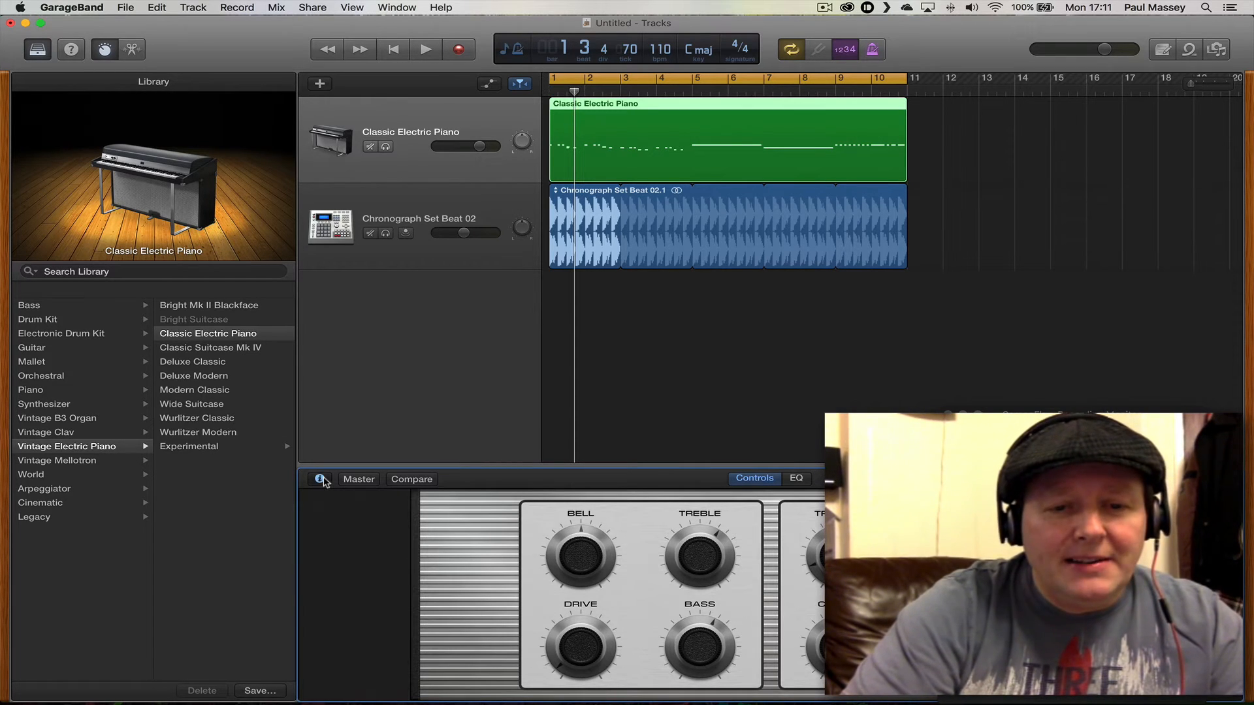
Reveal the piano track's plug-in settings and browse the AU Instruments makers list.
{"action": "left_click", "coordinate": [319, 479]}
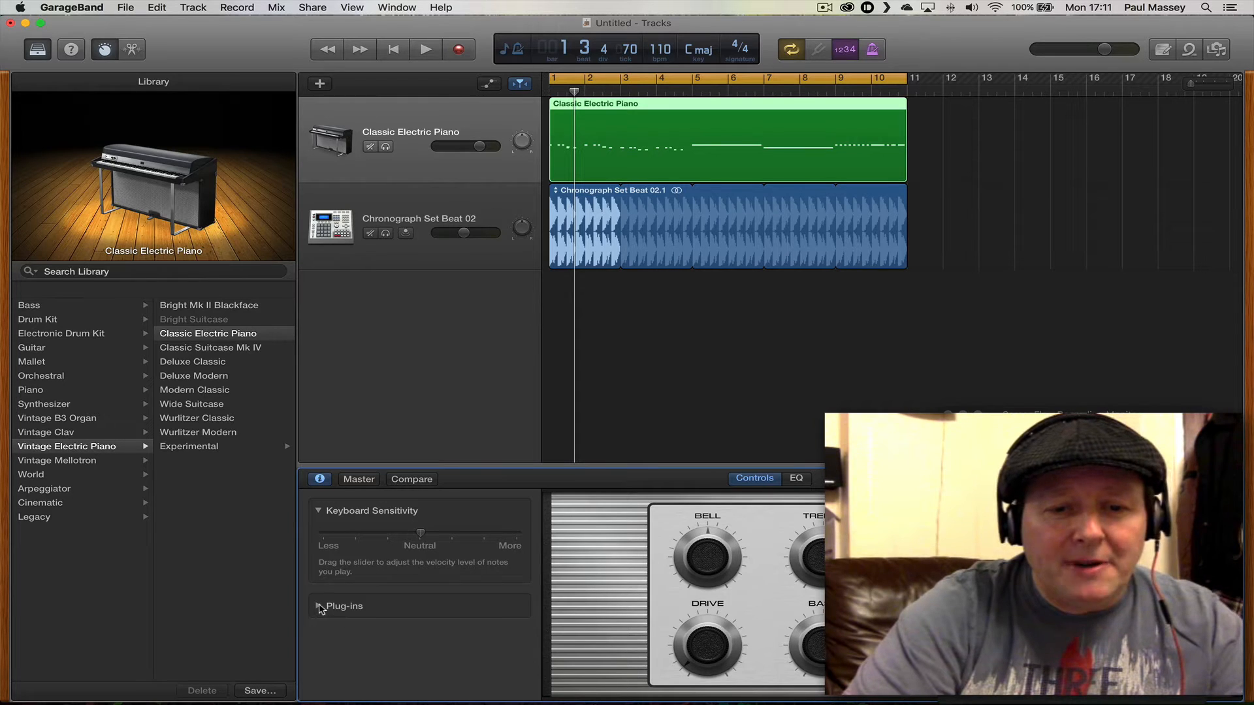
{"action": "left_click", "coordinate": [319, 605]}
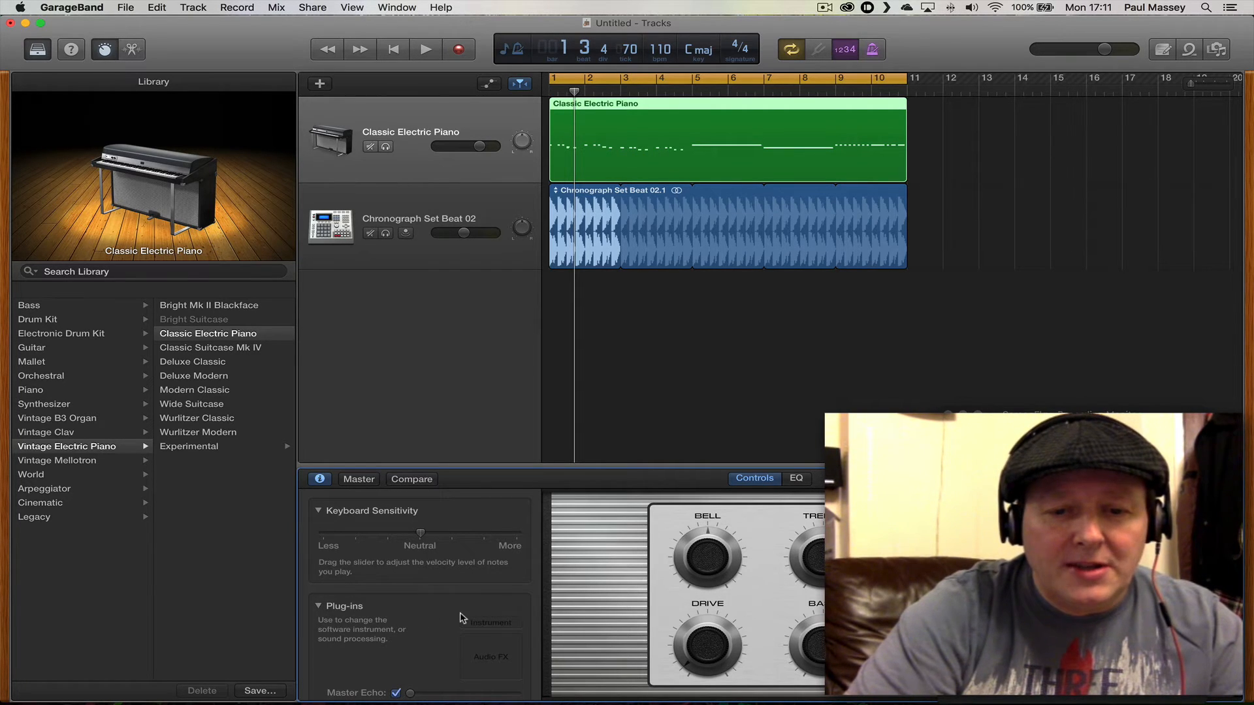
{"action": "left_click", "coordinate": [488, 621]}
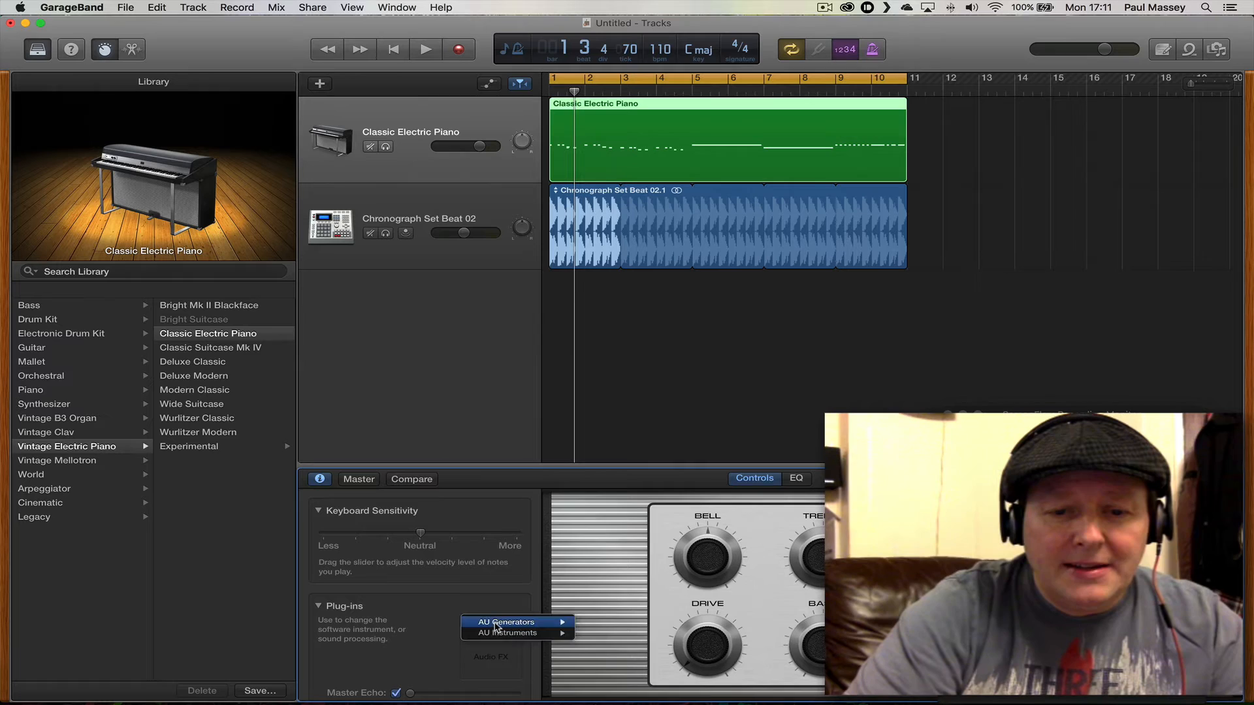
{"action": "left_click", "coordinate": [507, 632]}
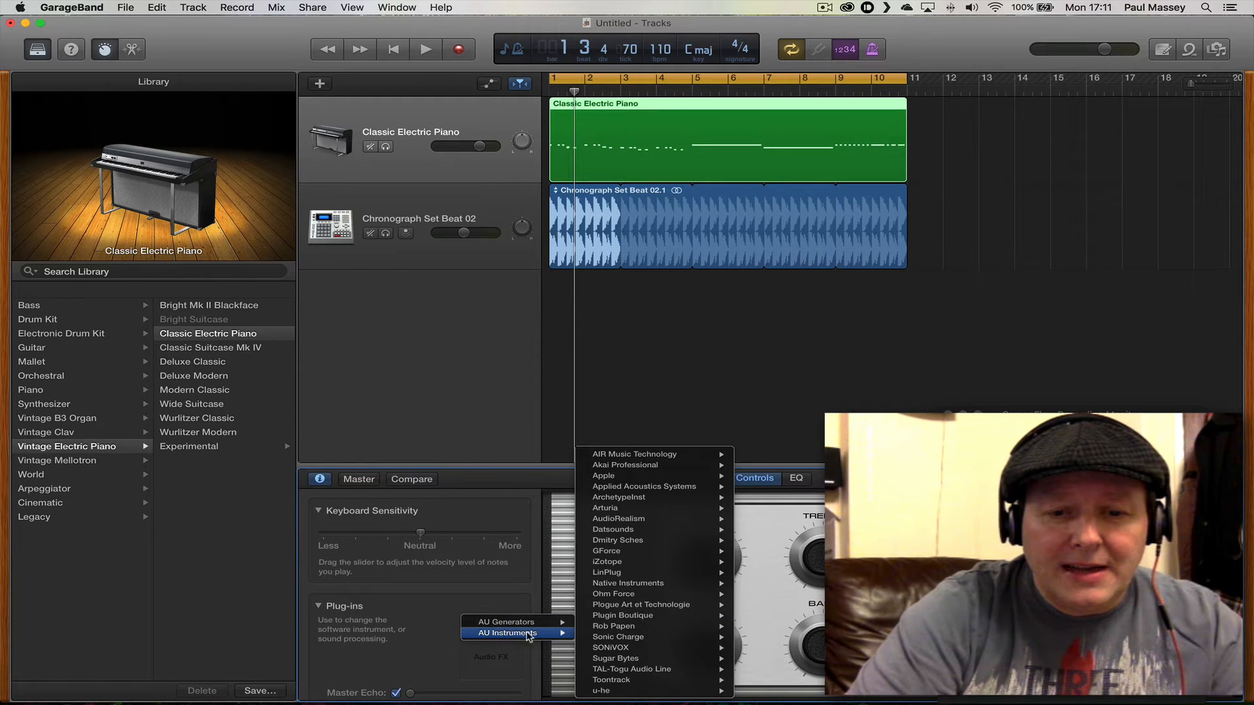
{"action": "mouse_move", "coordinate": [635, 453]}
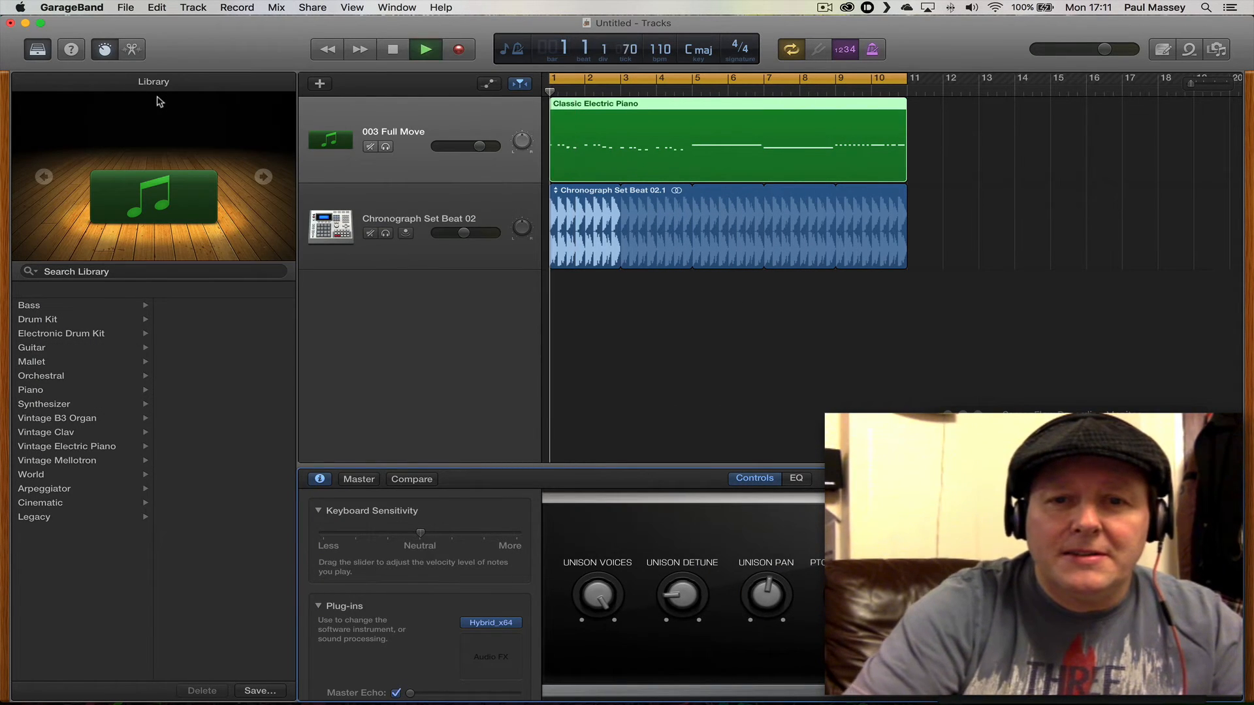
Listen to the Full Move track with the drums, then stop playback.
{"action": "left_click", "coordinate": [426, 49]}
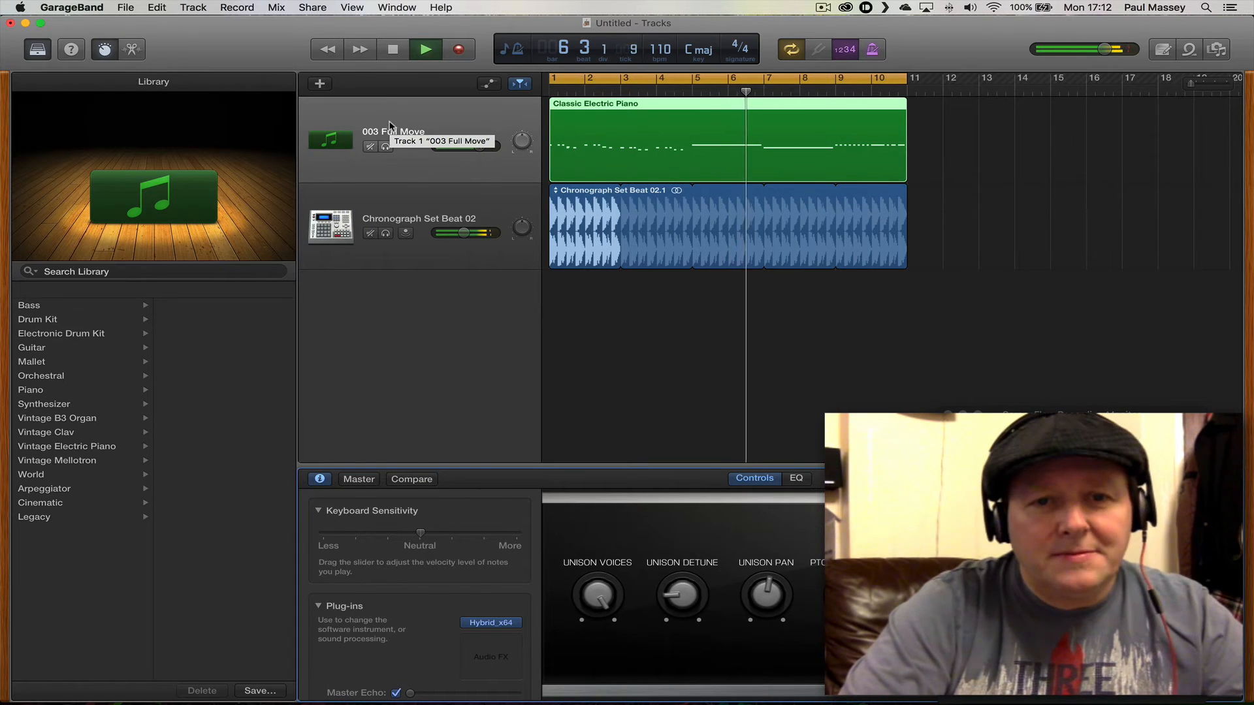
{"action": "left_click", "coordinate": [426, 48]}
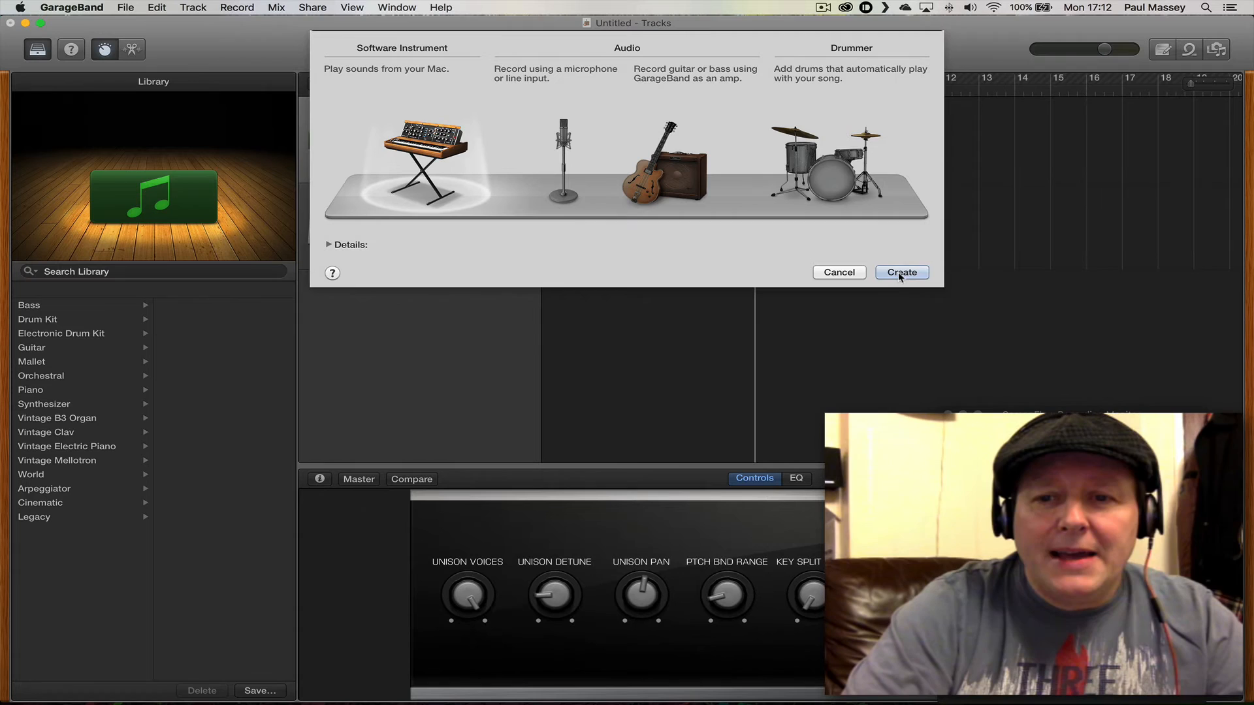
Add a second Classic Electric Piano track and bring up its instrument plug-in choices.
{"action": "left_click", "coordinate": [901, 272]}
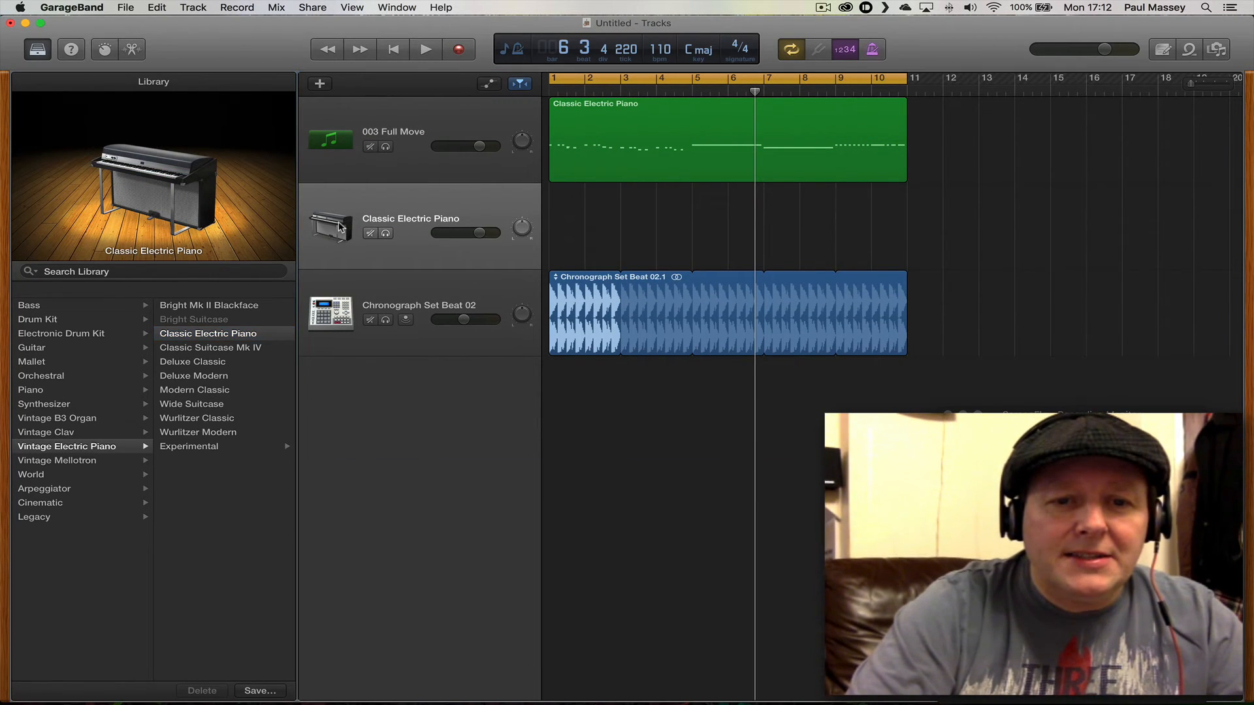
{"action": "left_click", "coordinate": [104, 50]}
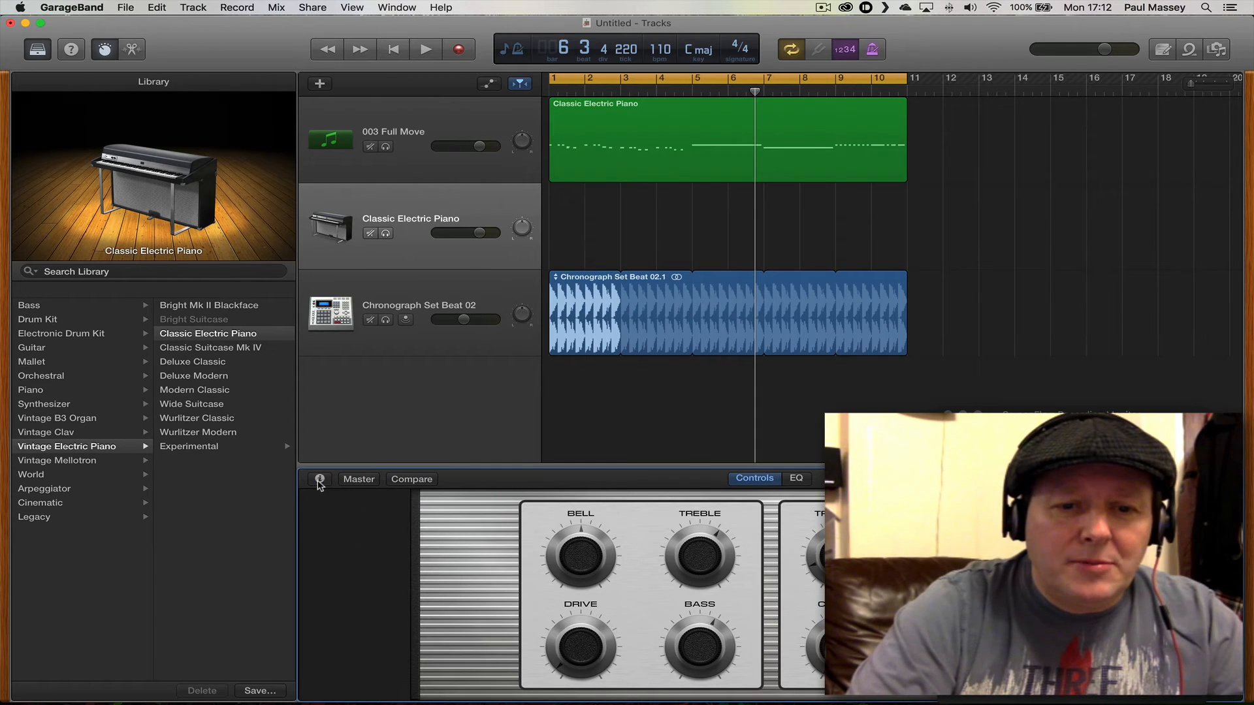
{"action": "left_click", "coordinate": [319, 479]}
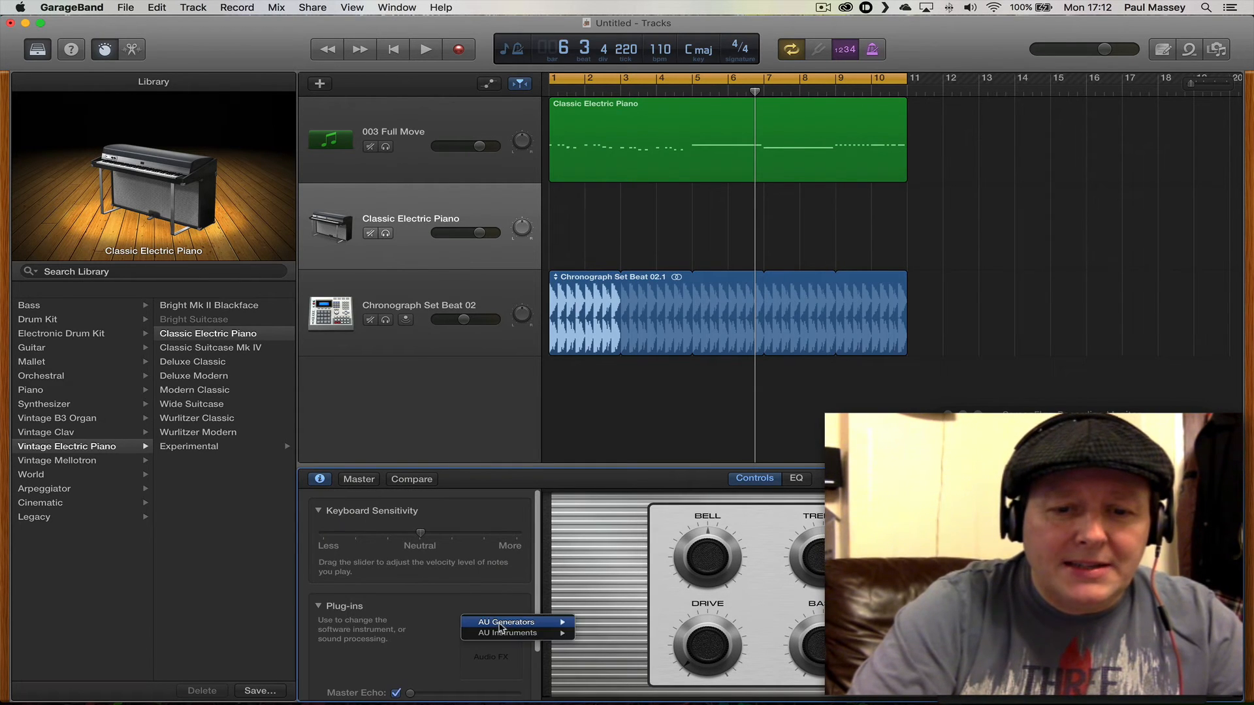
{"action": "left_click", "coordinate": [507, 632]}
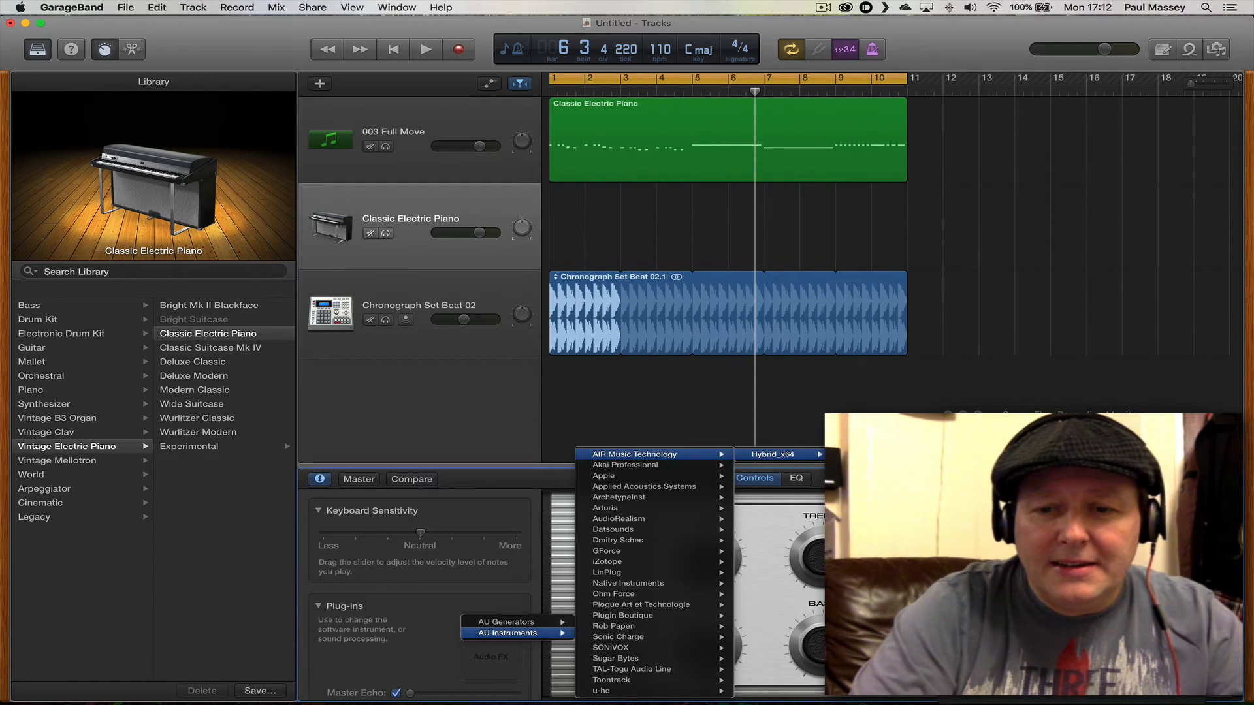
Load Hybrid_x64 on the new track with the 11 Rolling Rock preset.
{"action": "left_click", "coordinate": [772, 455]}
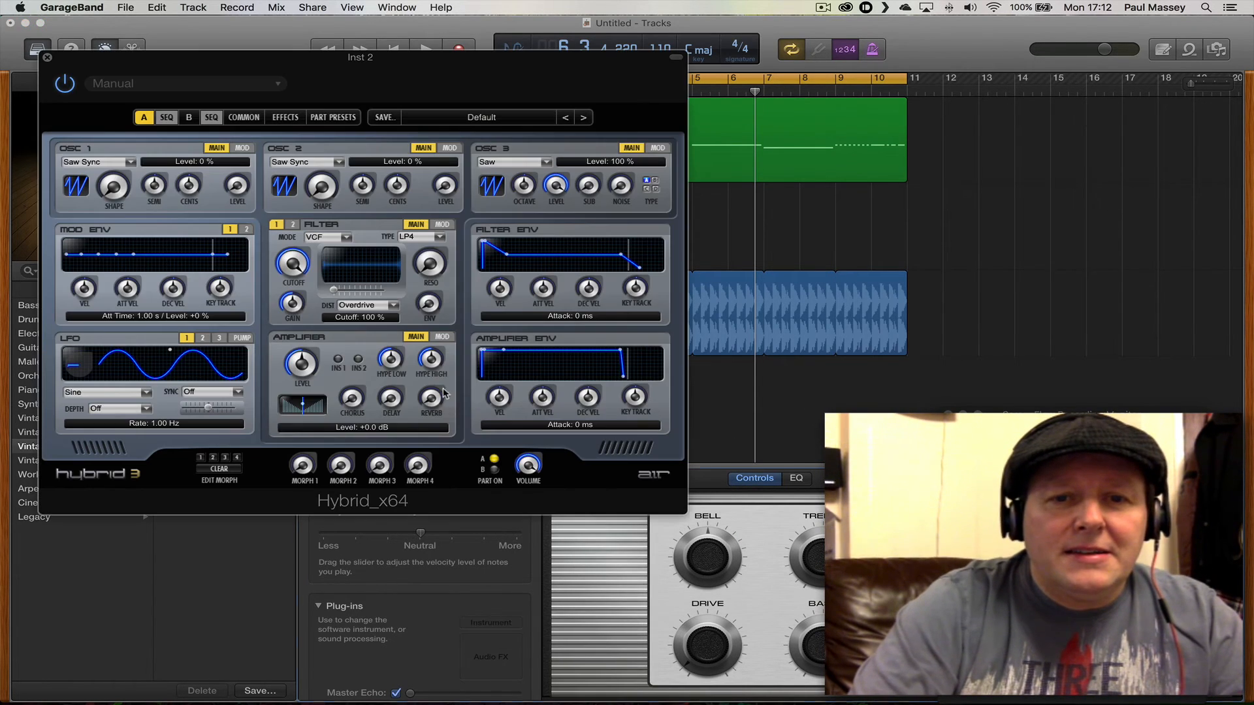
{"action": "left_click", "coordinate": [480, 117]}
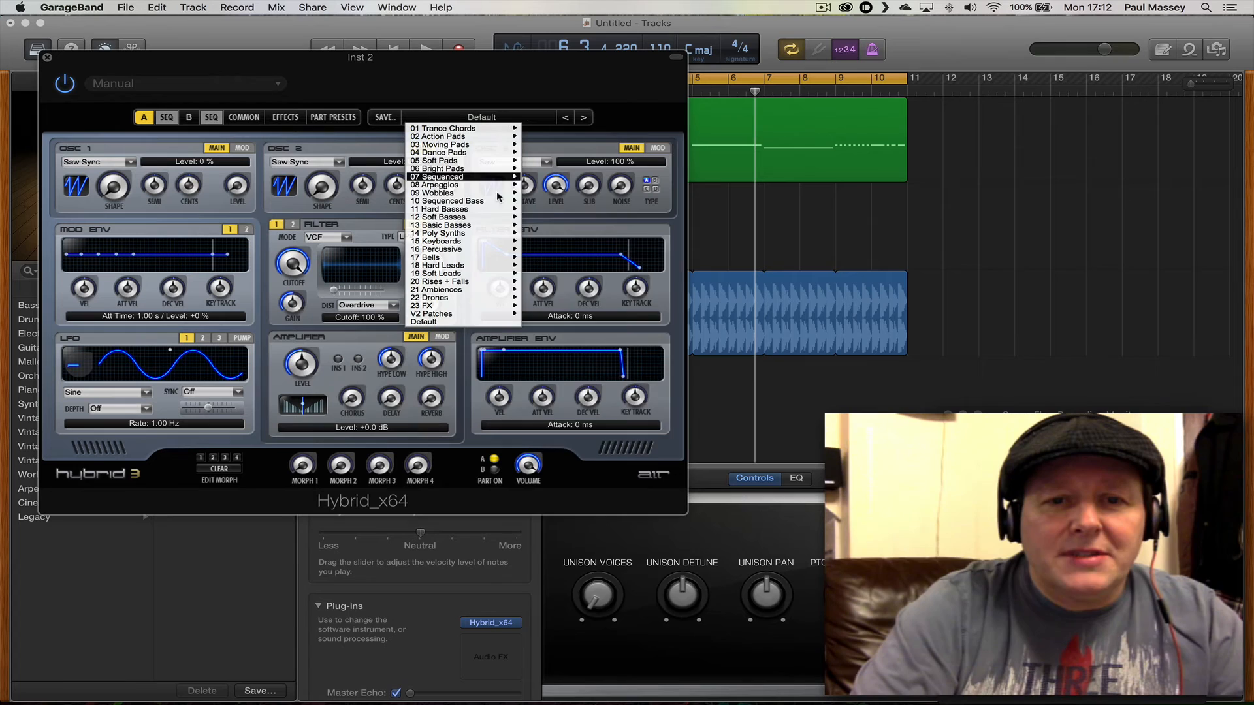
{"action": "left_click", "coordinate": [448, 200]}
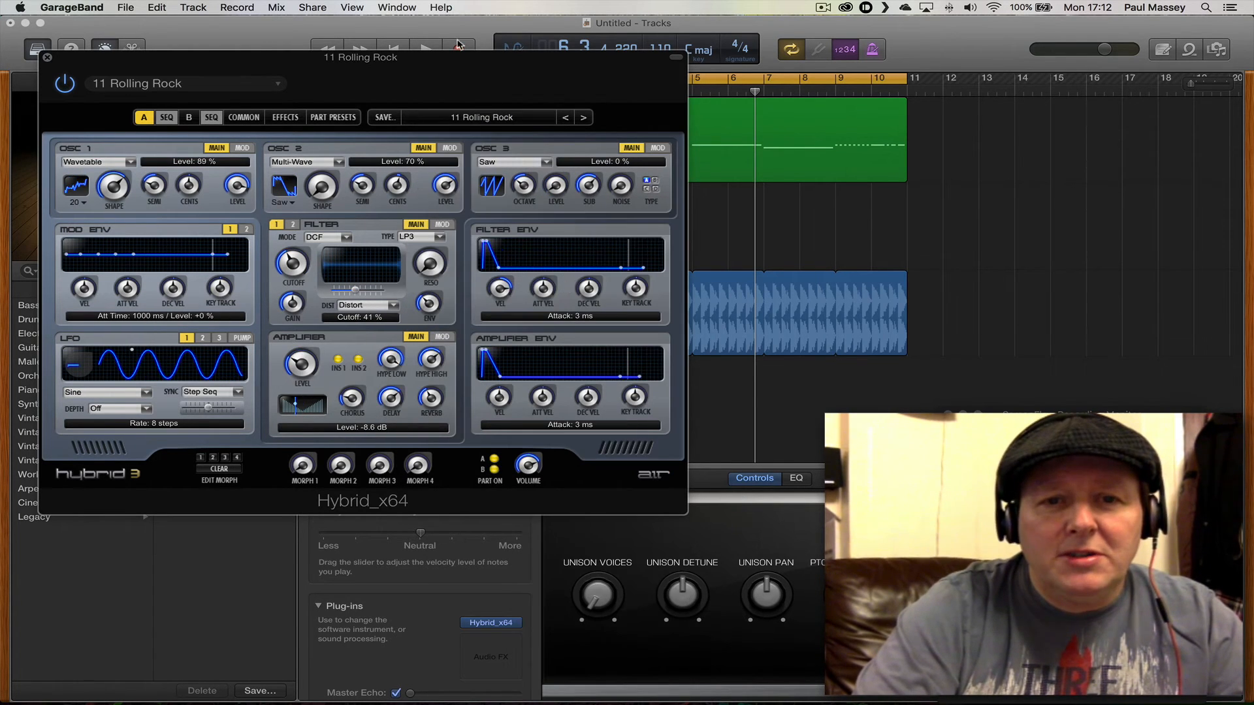
{"action": "left_click", "coordinate": [47, 58]}
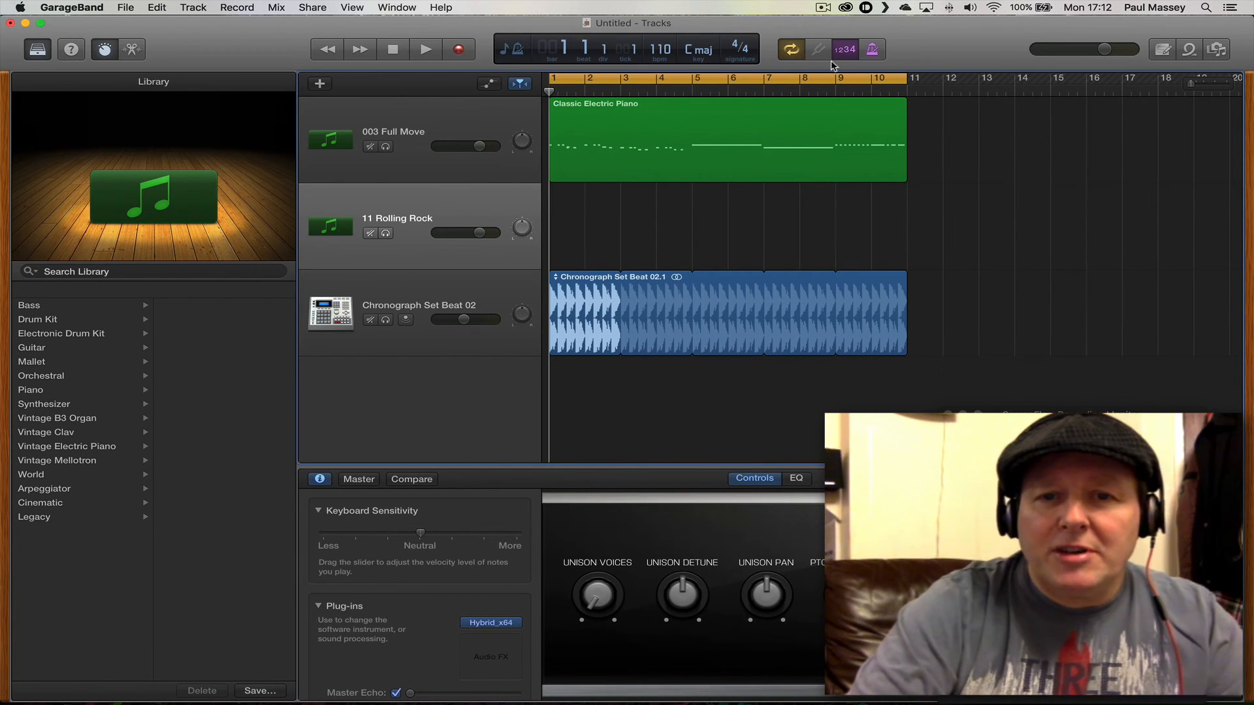
Record a MIDI part on the Rolling Rock track from bar 5 to 11 and audition it.
{"action": "left_click", "coordinate": [426, 48]}
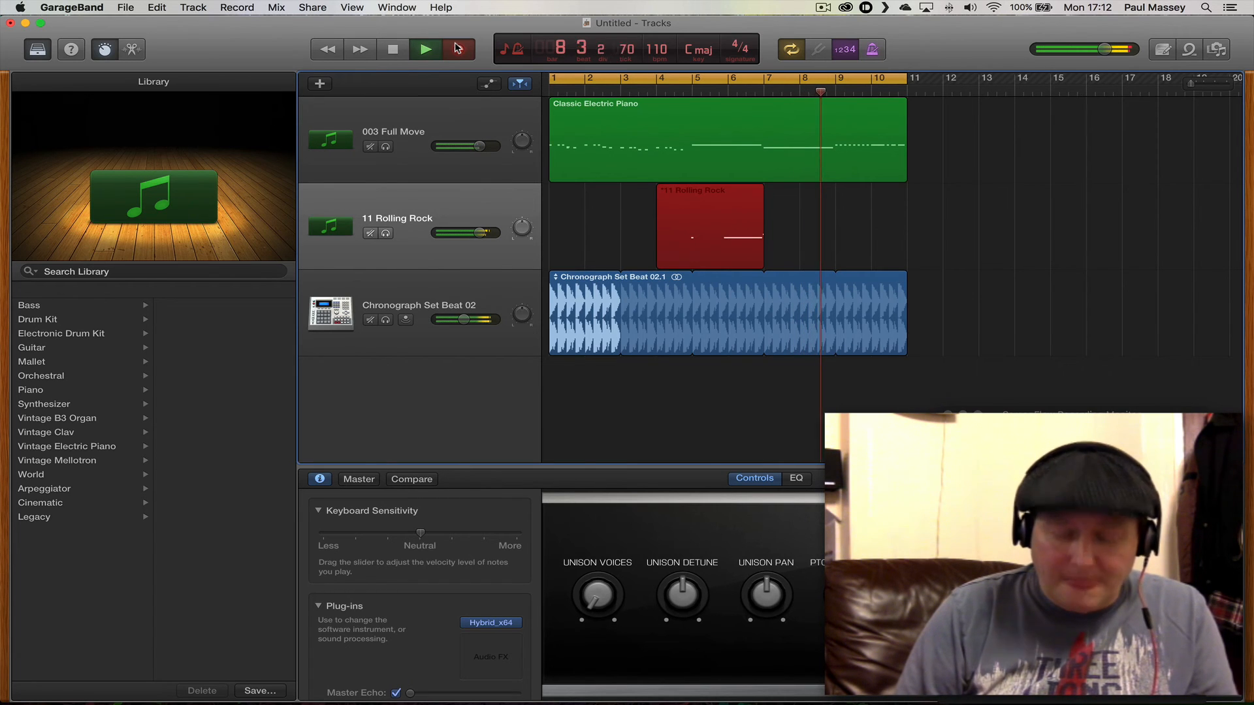
{"action": "left_click", "coordinate": [426, 48]}
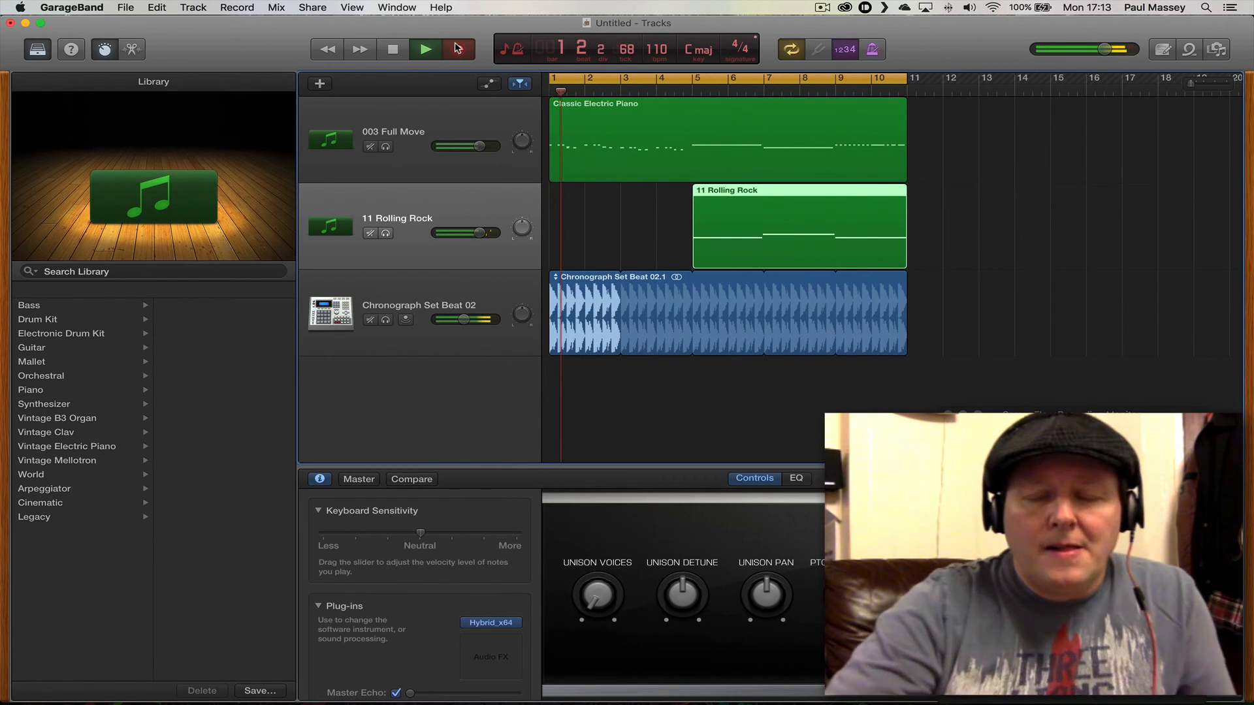
{"action": "left_click", "coordinate": [426, 49]}
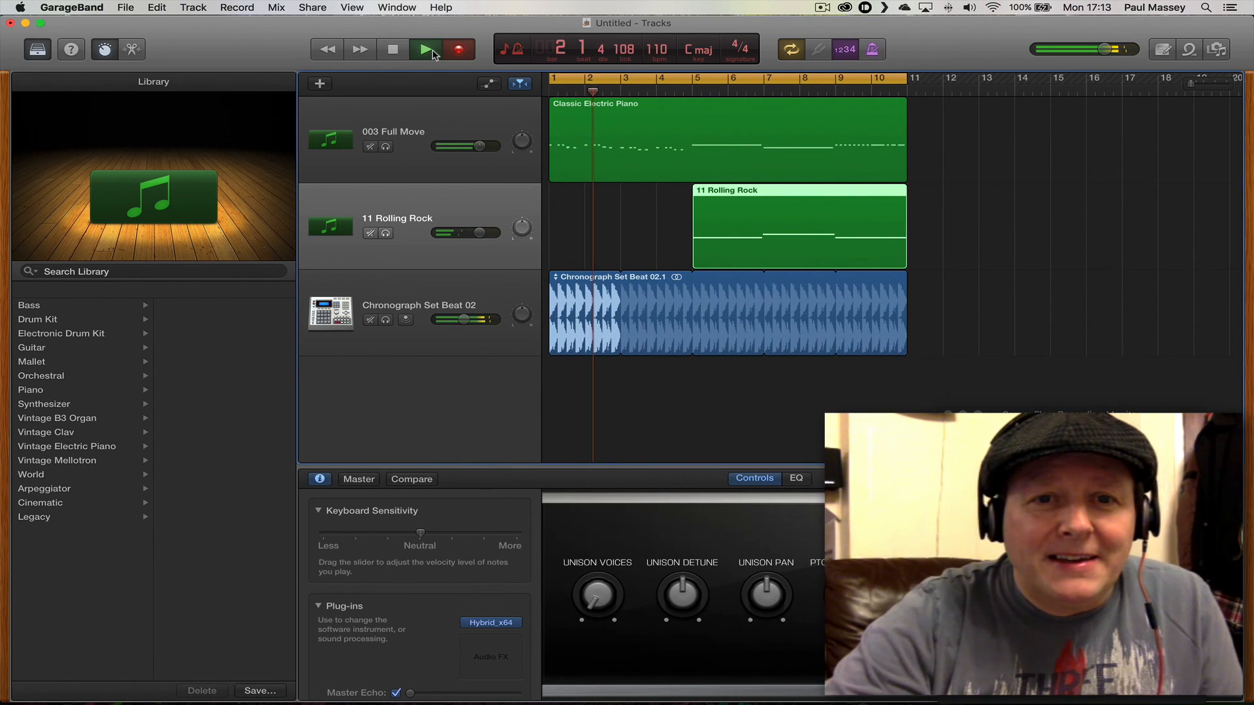
{"action": "left_click", "coordinate": [426, 49]}
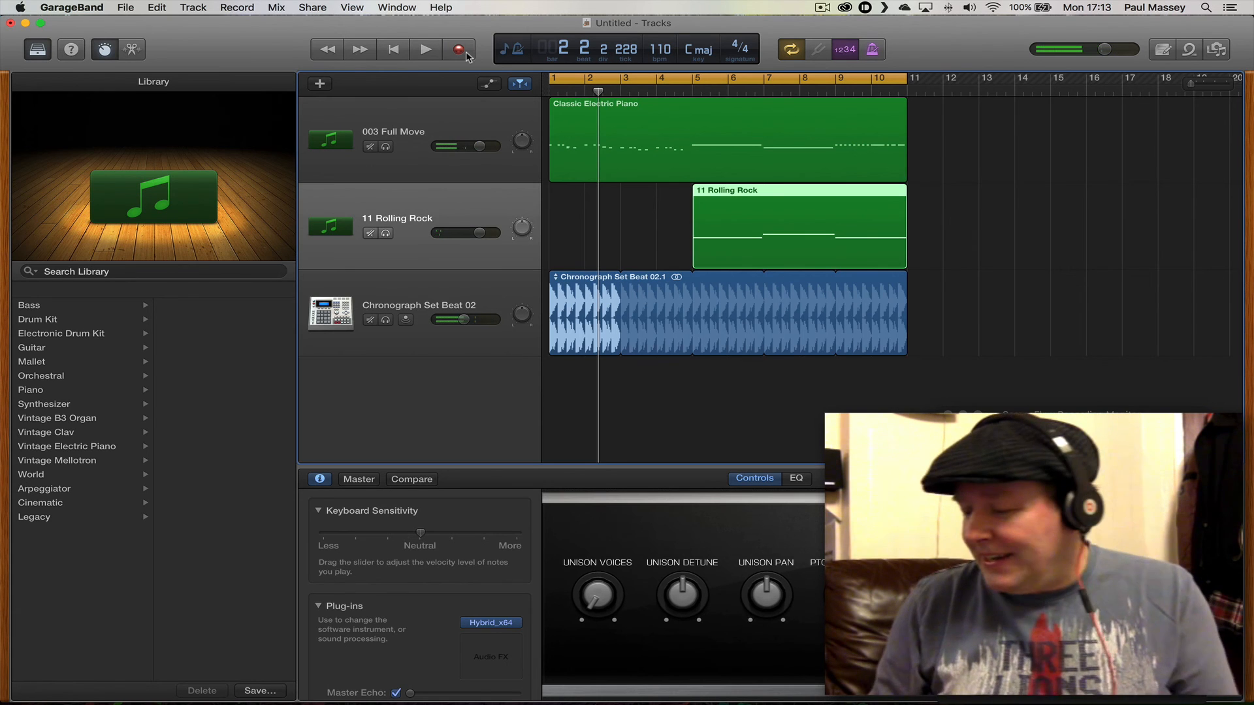
{"action": "mouse_move", "coordinate": [460, 48]}
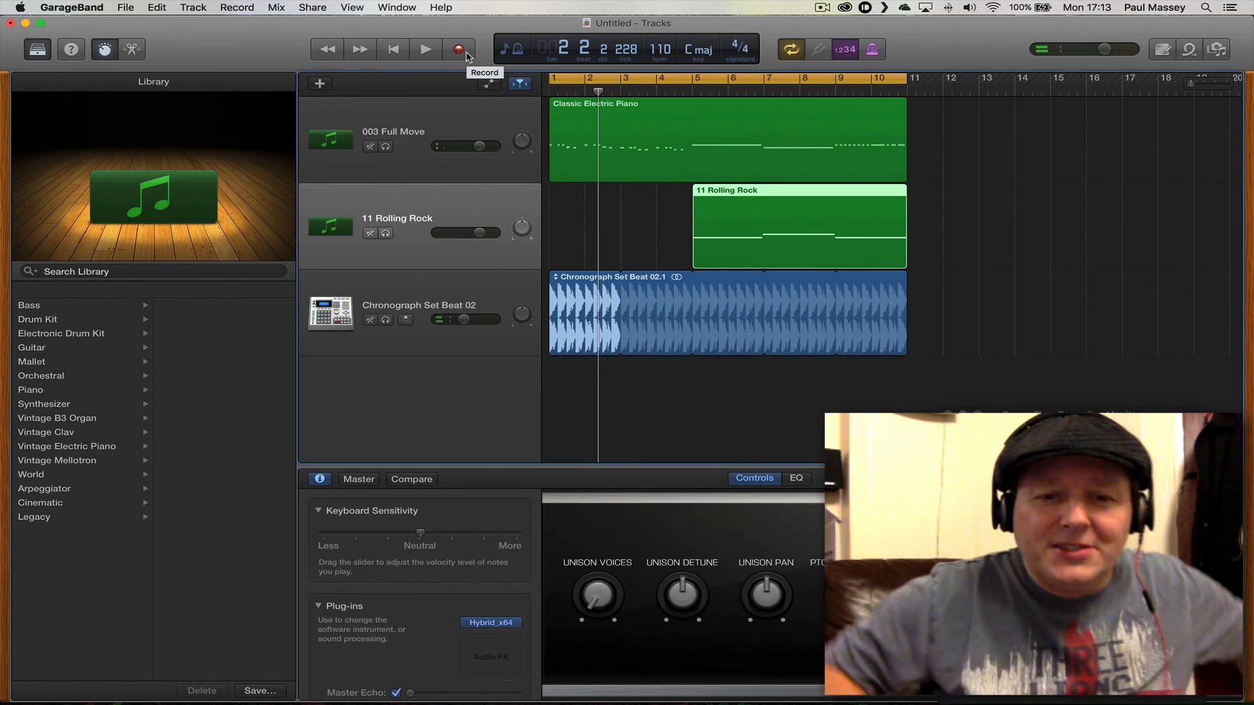